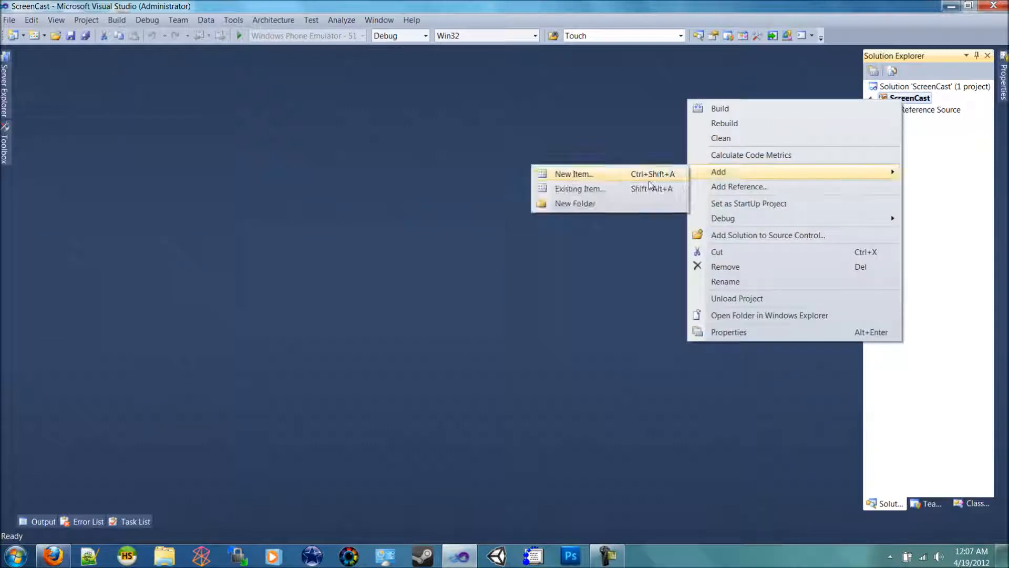
Create two new ScreenCast project folders named classes and meshes.
click(574, 203)
text(classes)
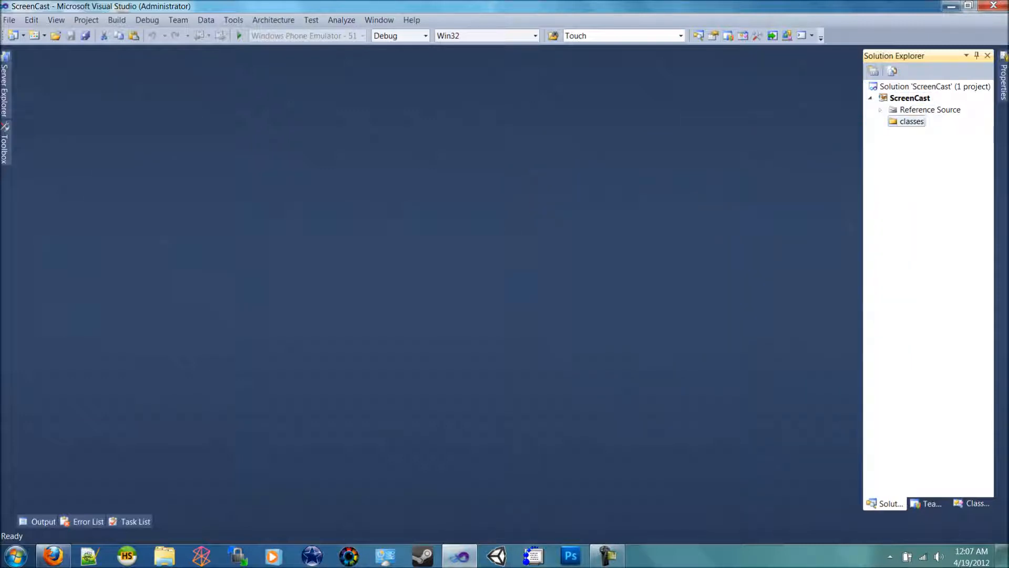
right_click(909, 98)
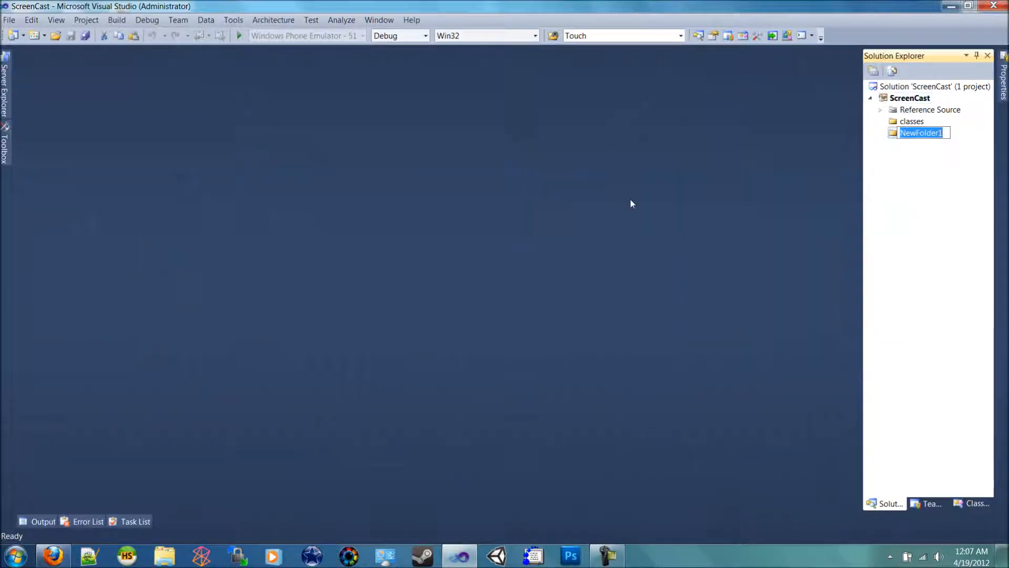
text(mesch)
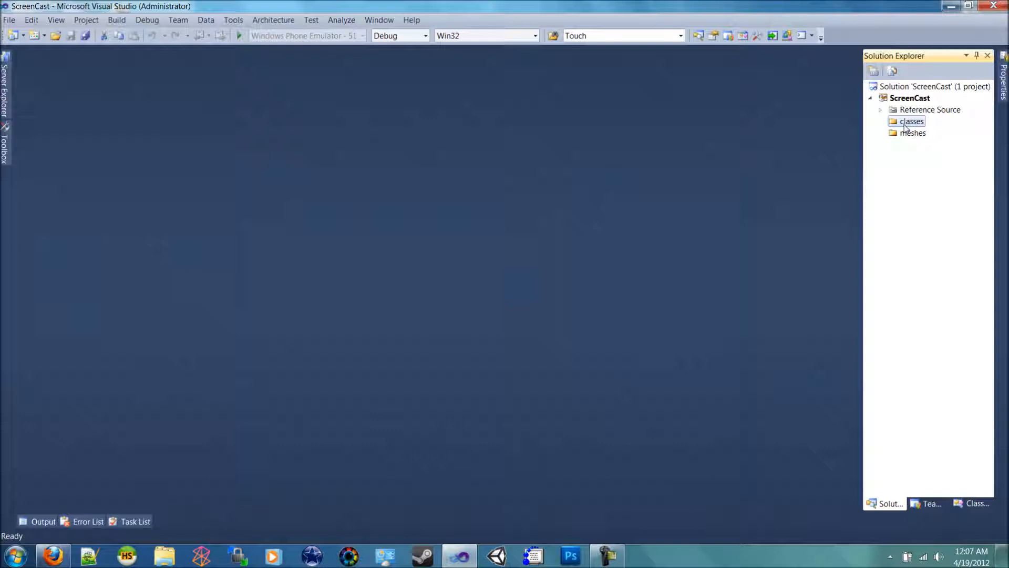
Add a new UnrealScript item named BasicActor to classes, creating BasicActor.uc.
right_click(912, 121)
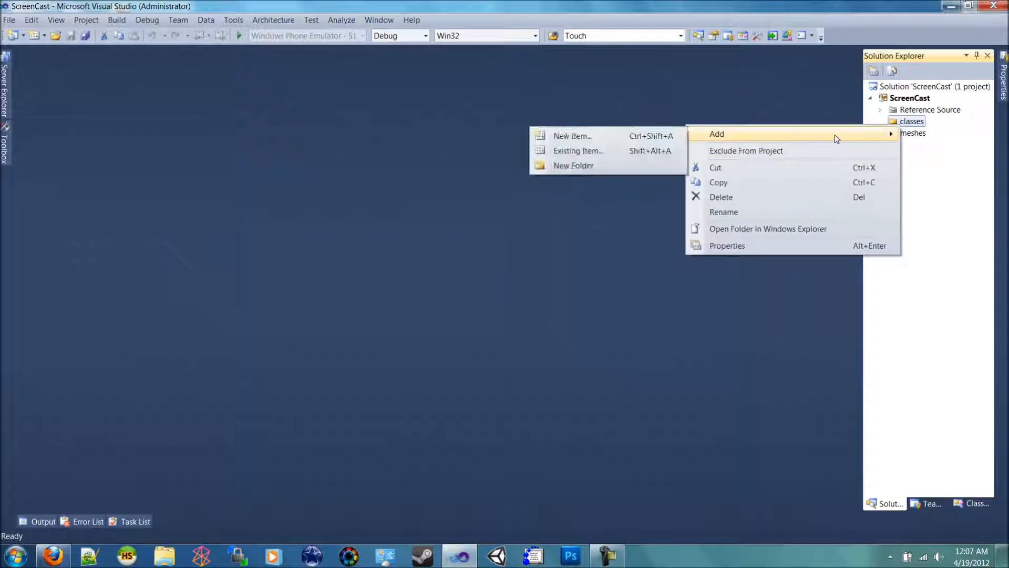
mouse_move(572, 136)
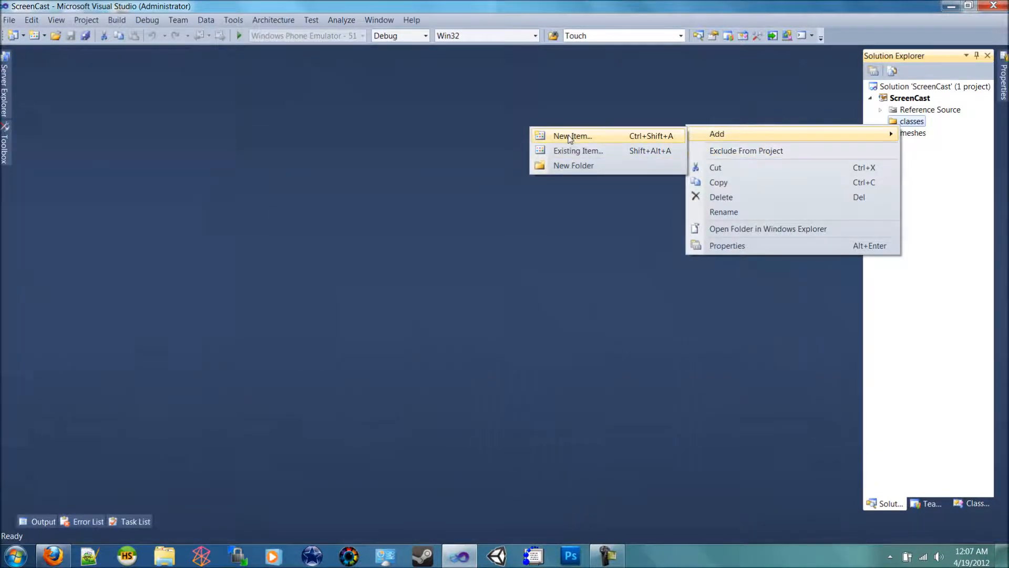
click(570, 135)
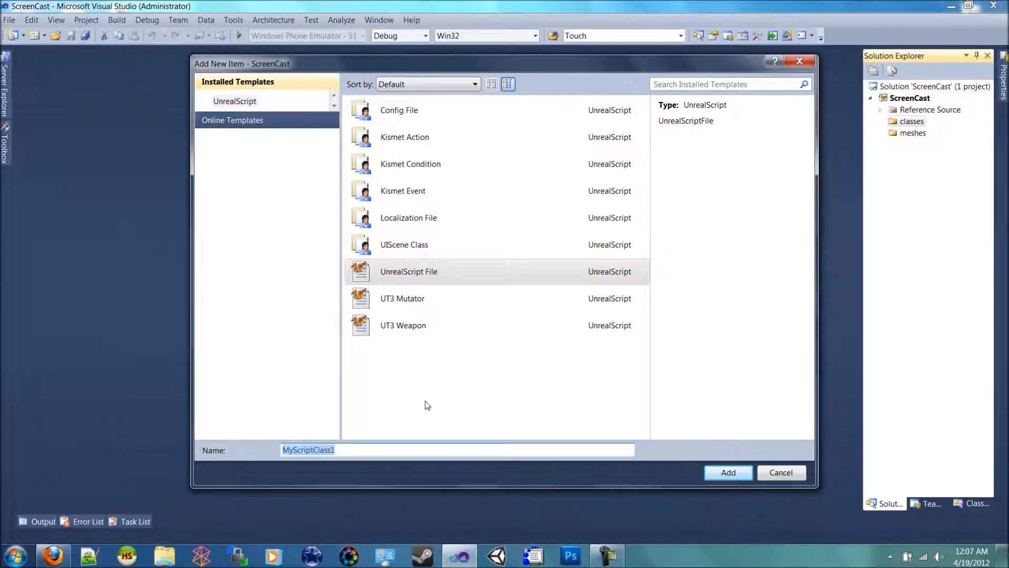
text(BasicA)
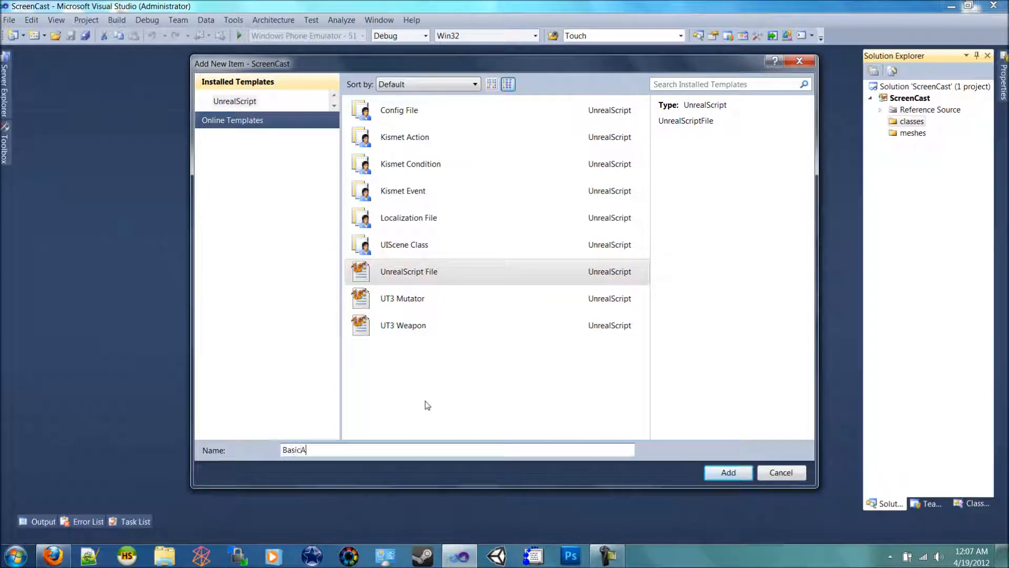
text(ctor)
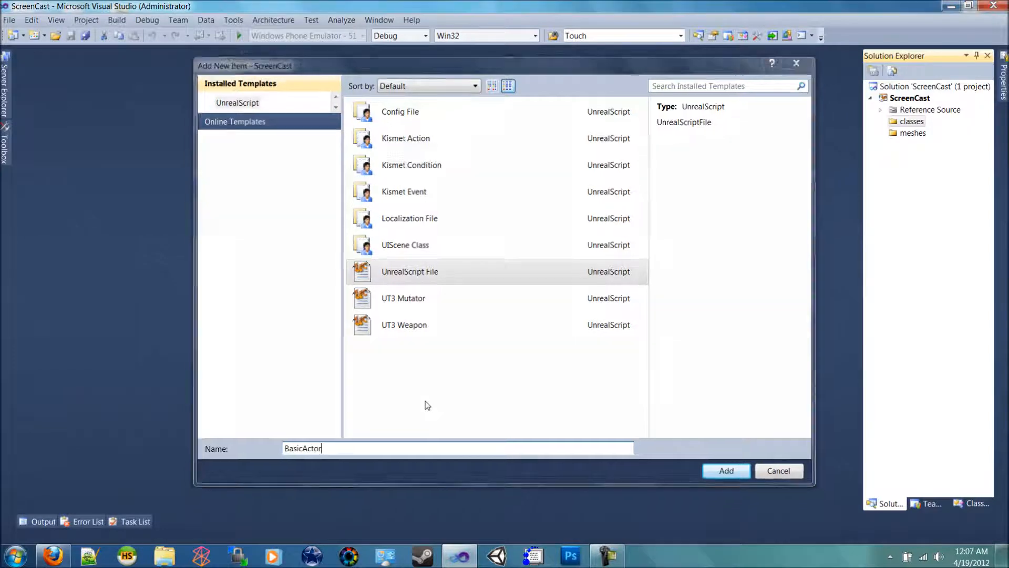
click(726, 471)
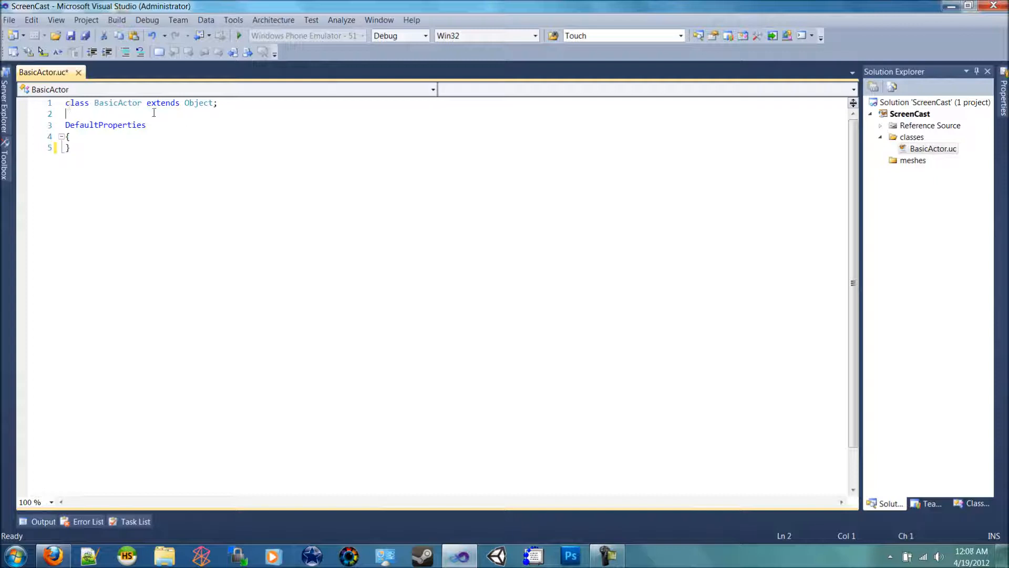
Replace Object with Actor in the BasicActor class declaration.
double_click(117, 103)
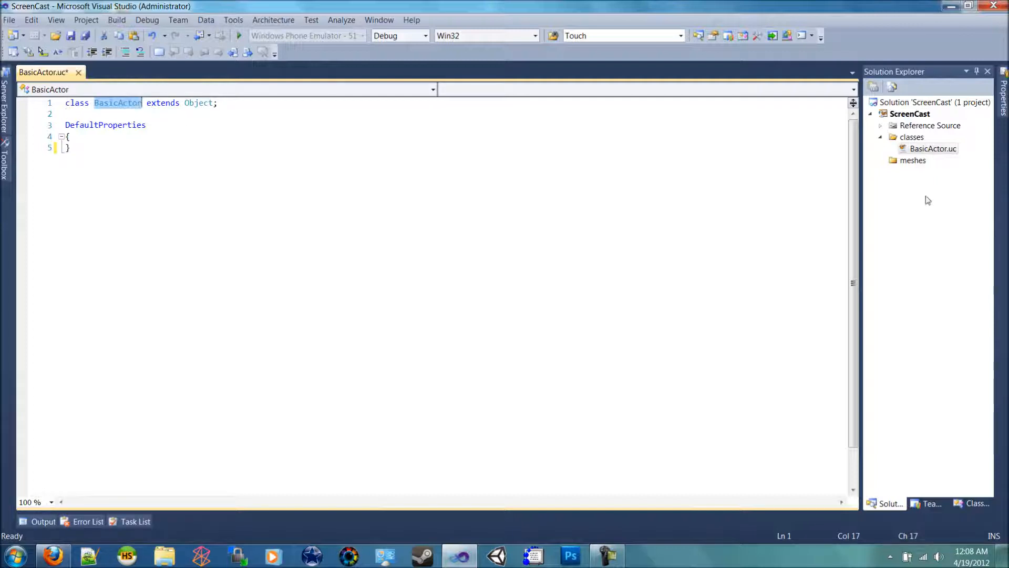
mouse_move(910, 153)
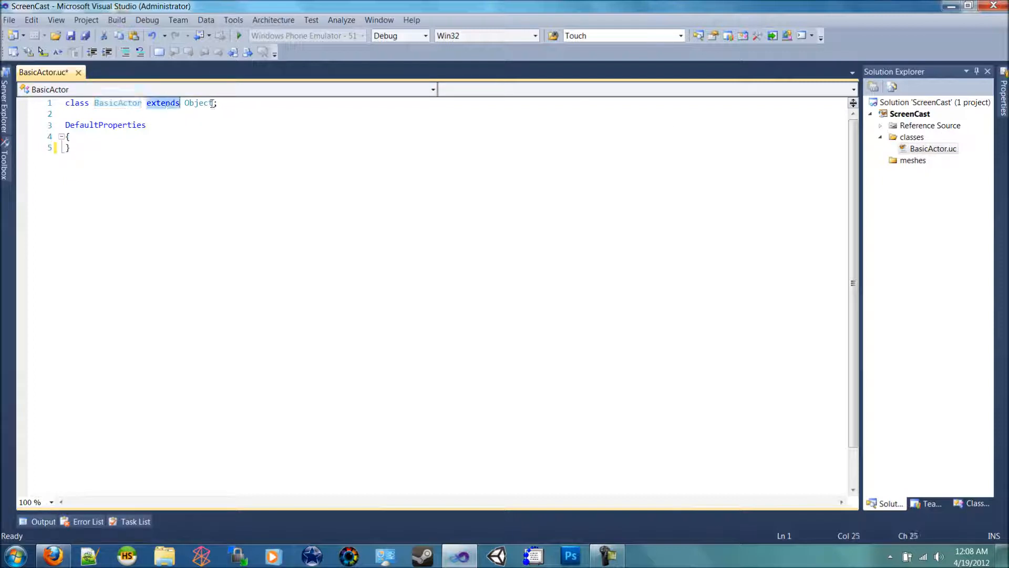
text(Ac)
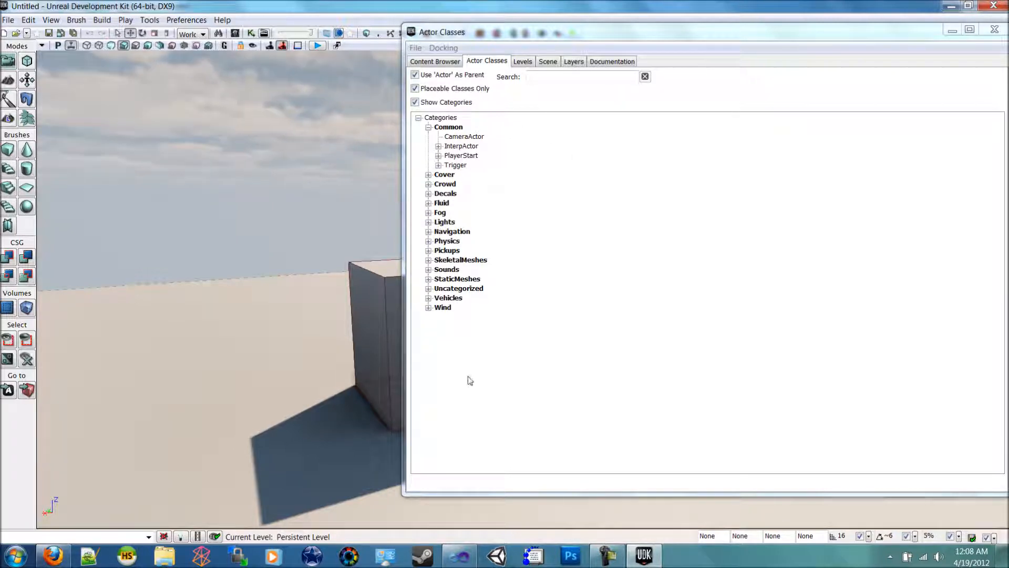
Uncheck Show Categories and Placeable Classes Only, then select BasicActor in the class list.
click(415, 102)
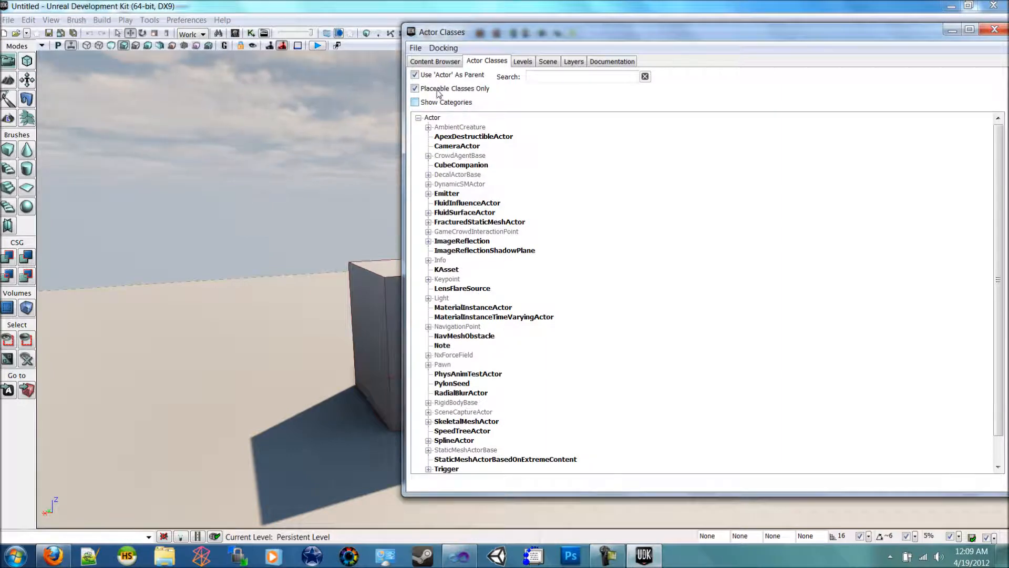
click(415, 89)
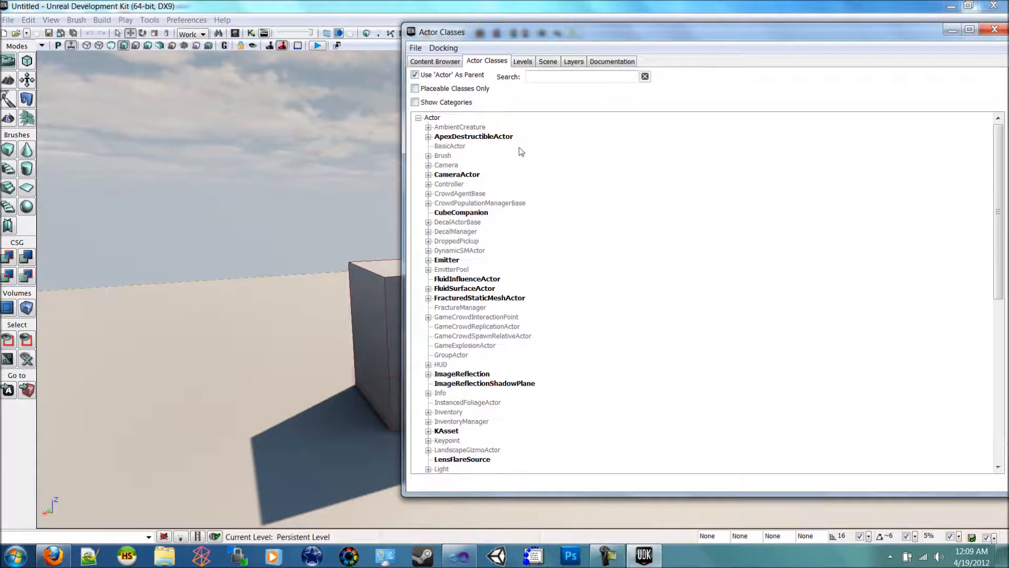
click(450, 146)
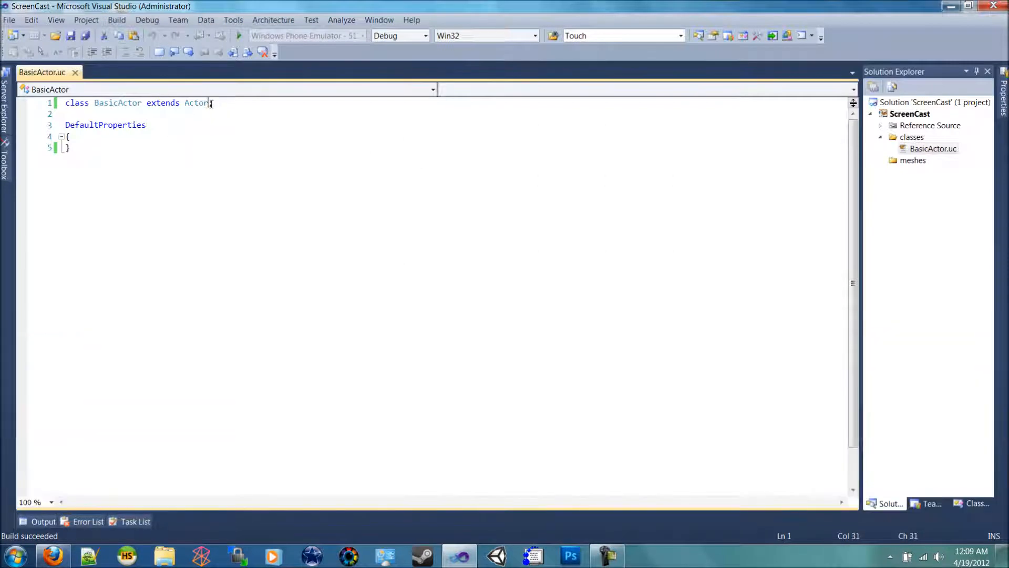
Mark the class placeable and declare var int Number and var string Word.
text(placeable;)
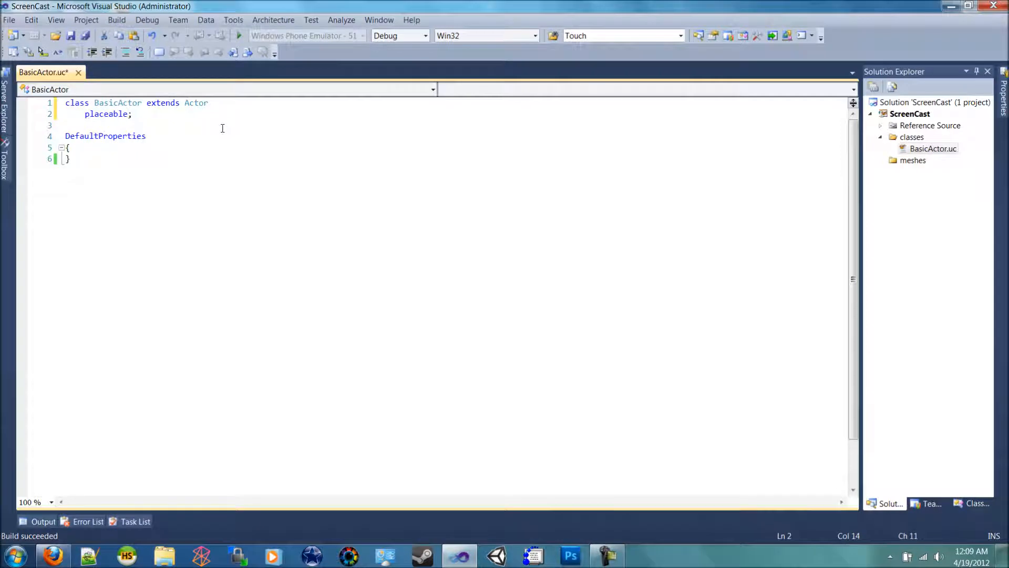
click(204, 125)
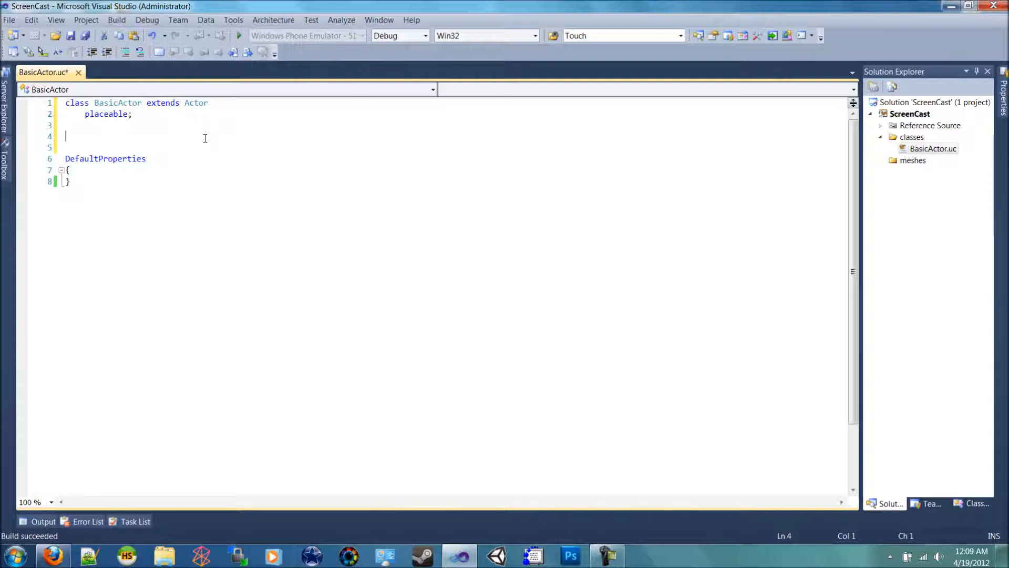
text(var)
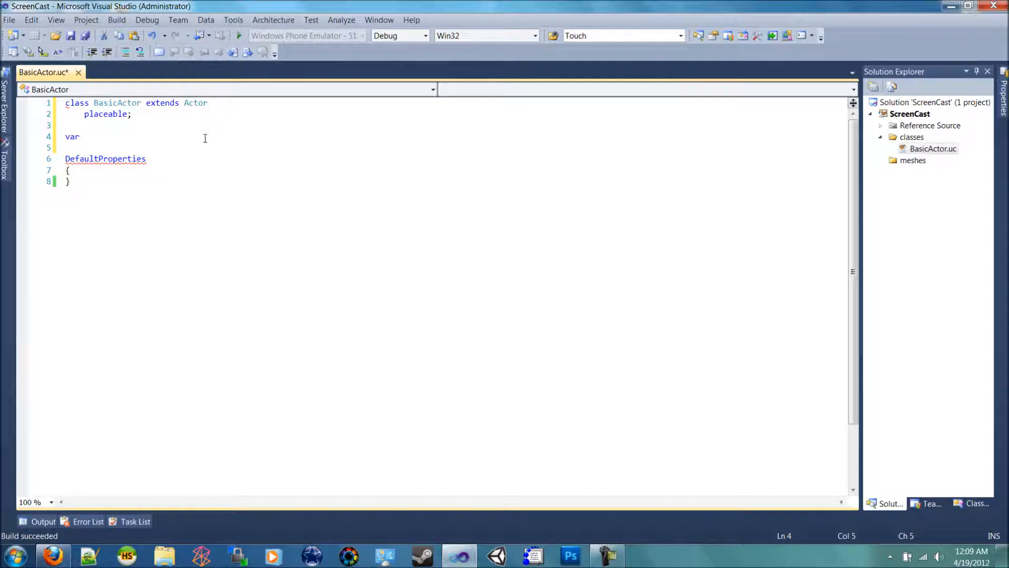
text(i)
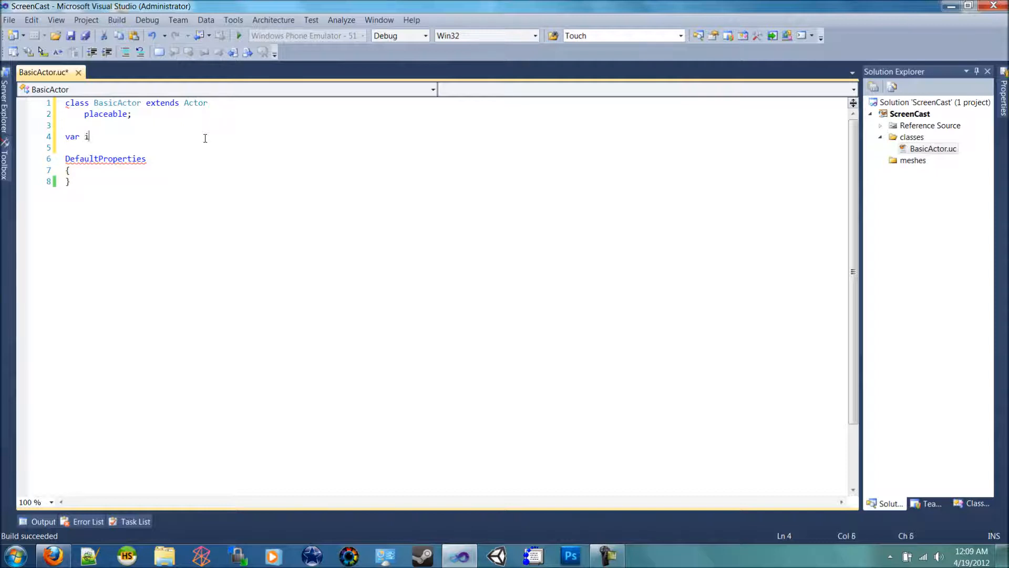
text(nt Number;)
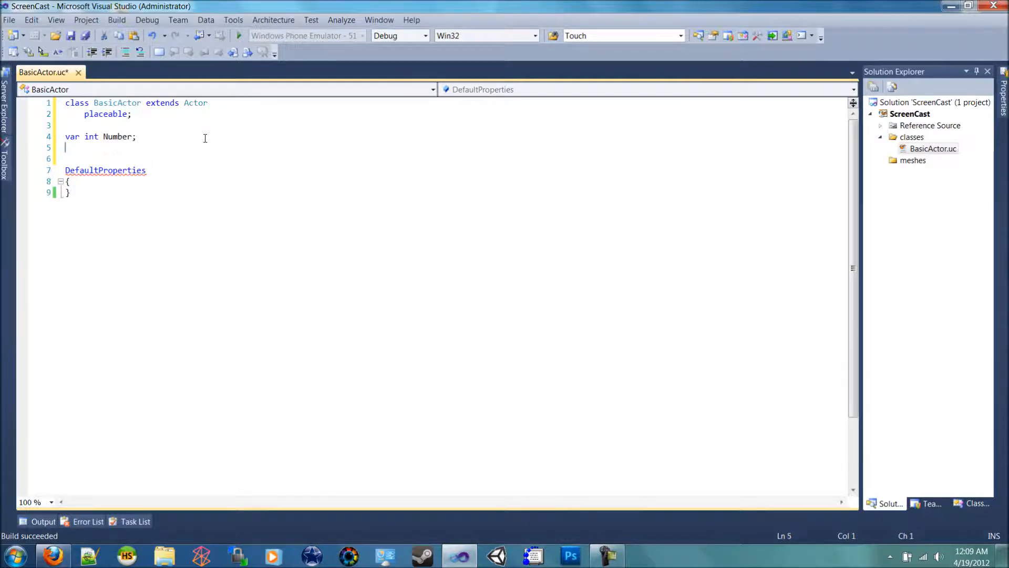
text(var string)
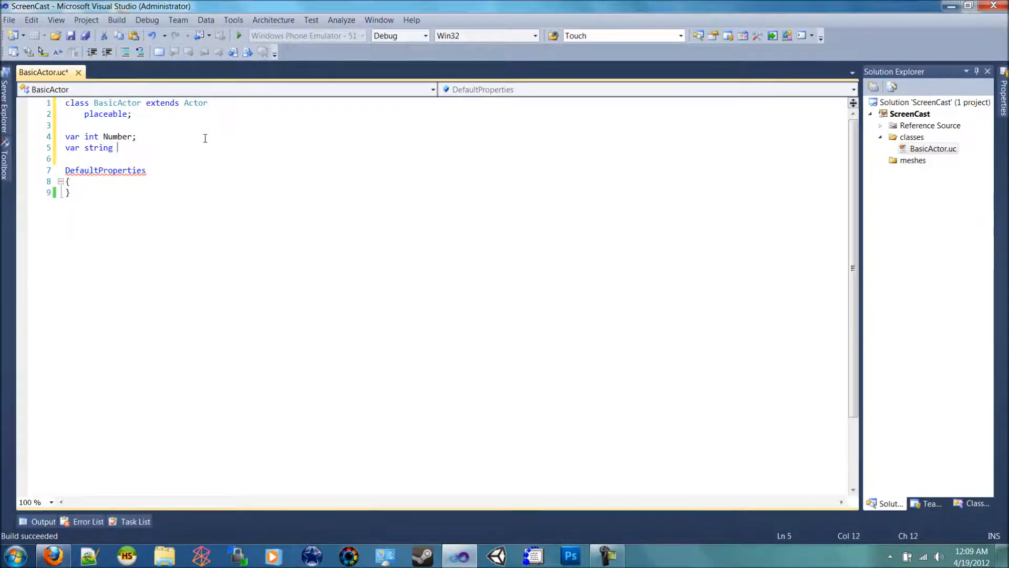
text(N)
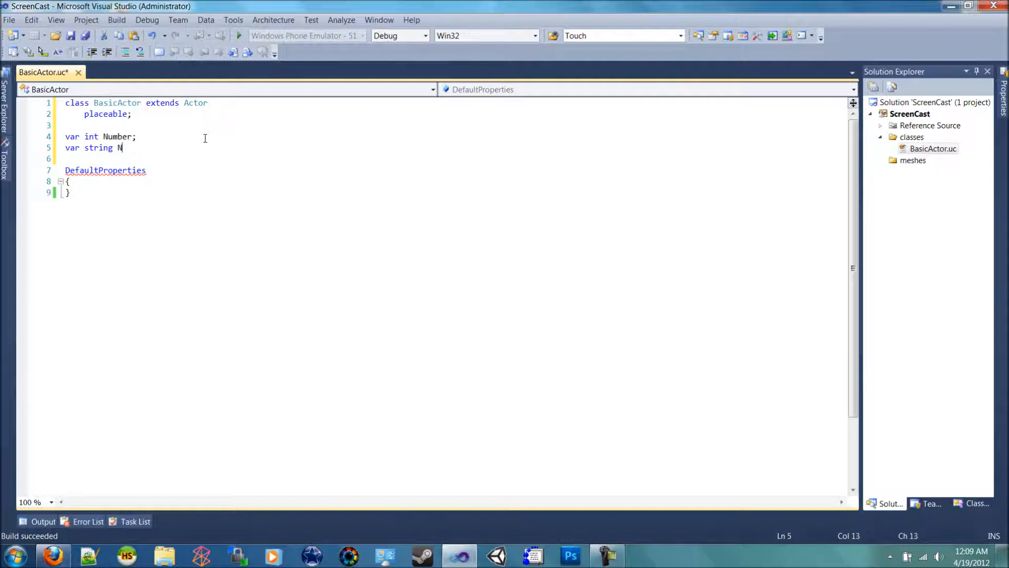
key(Backspace)
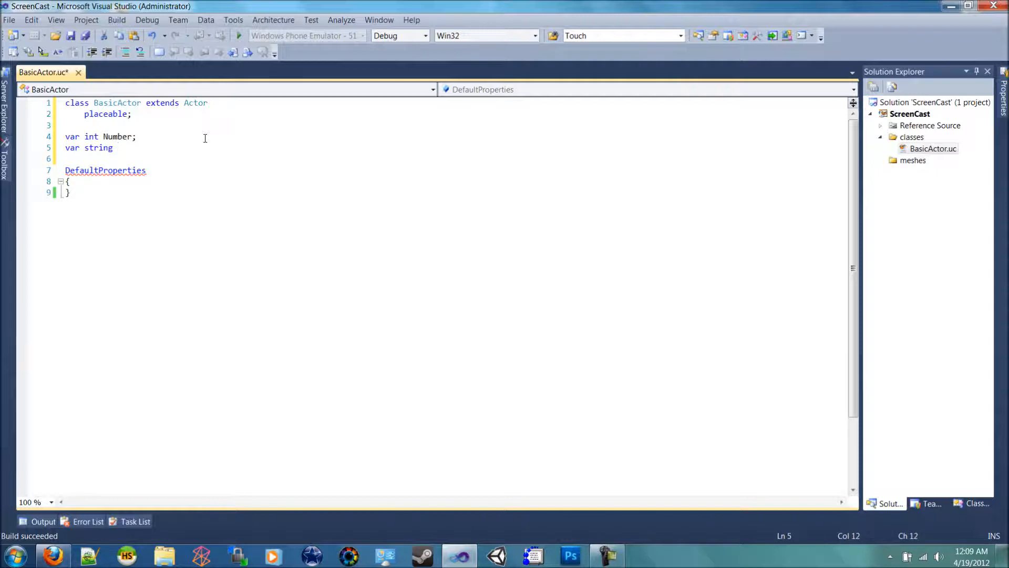
text(Word;)
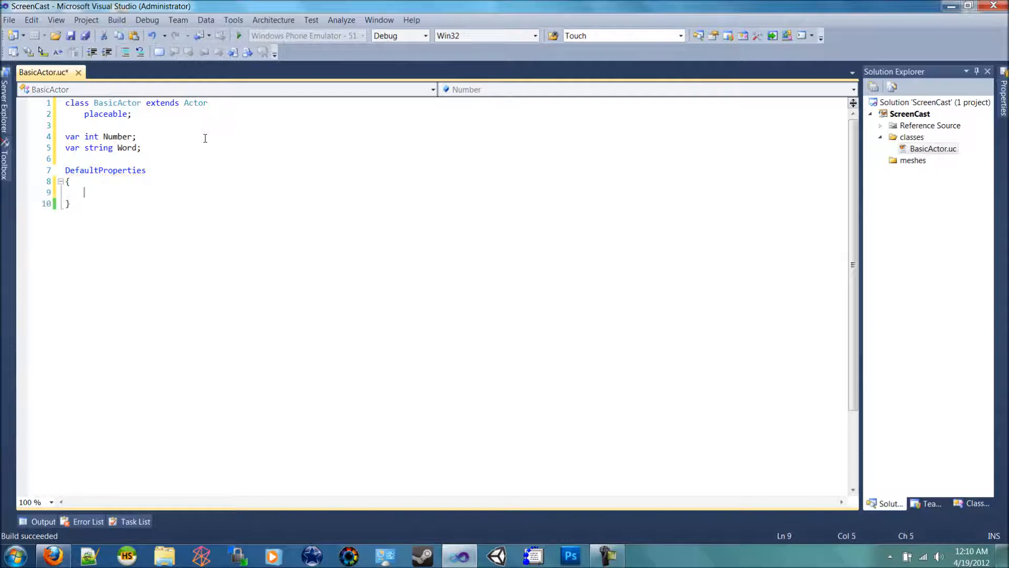
Set Number = 9 and Word = "Hello Danielle!" in DefaultProperties.
text(Nub)
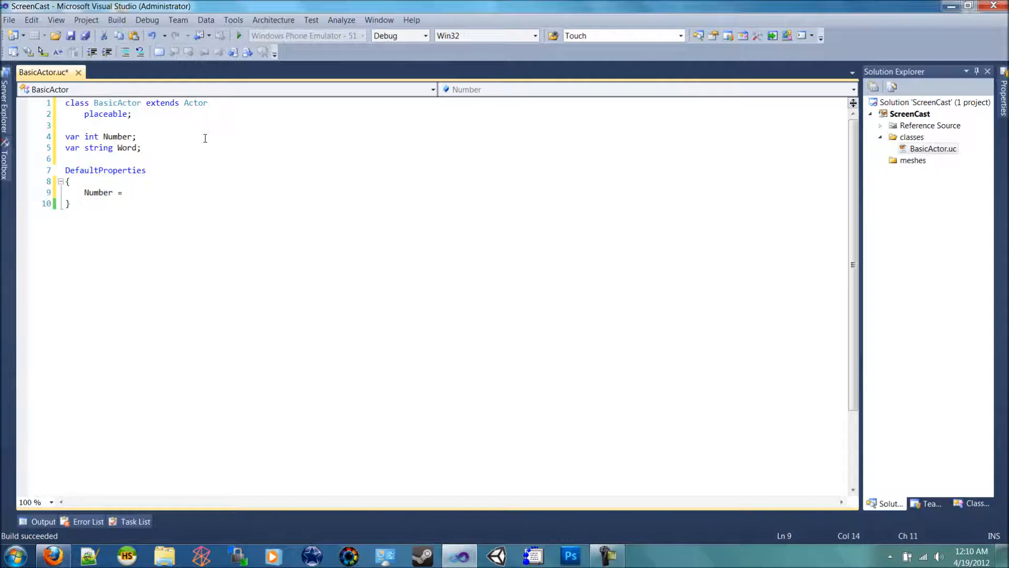
text(9)
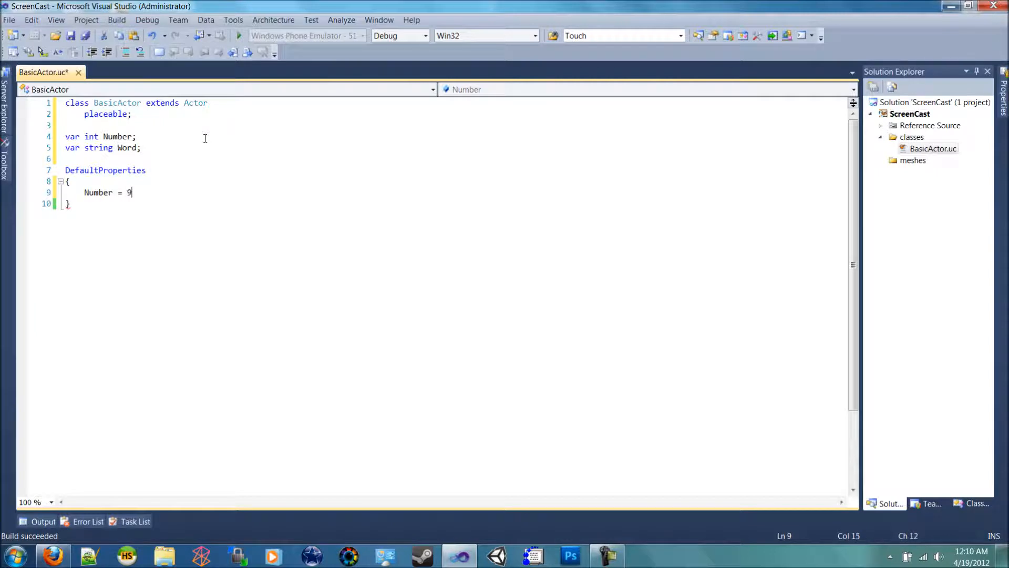
key(Return)
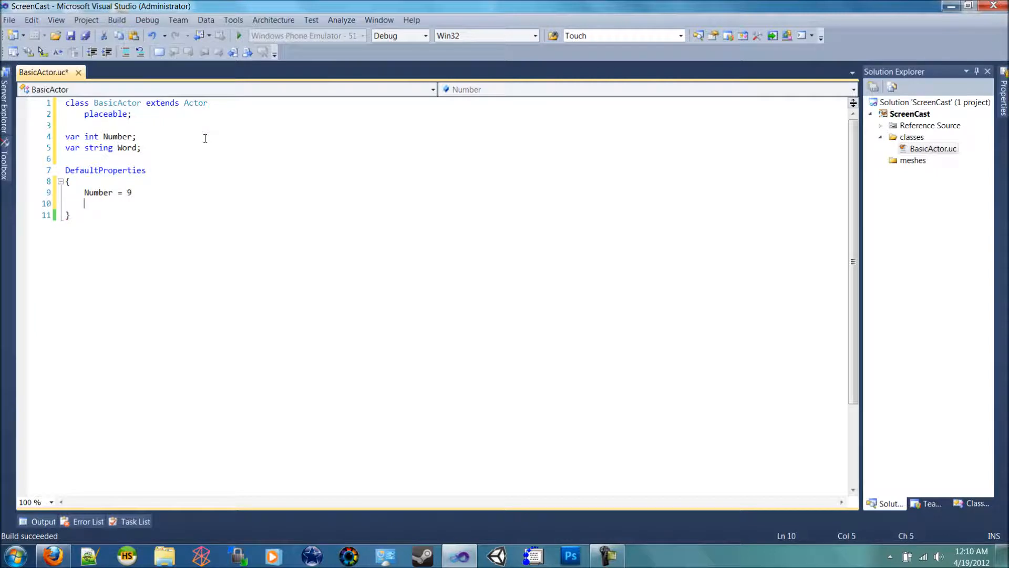
text(Word)
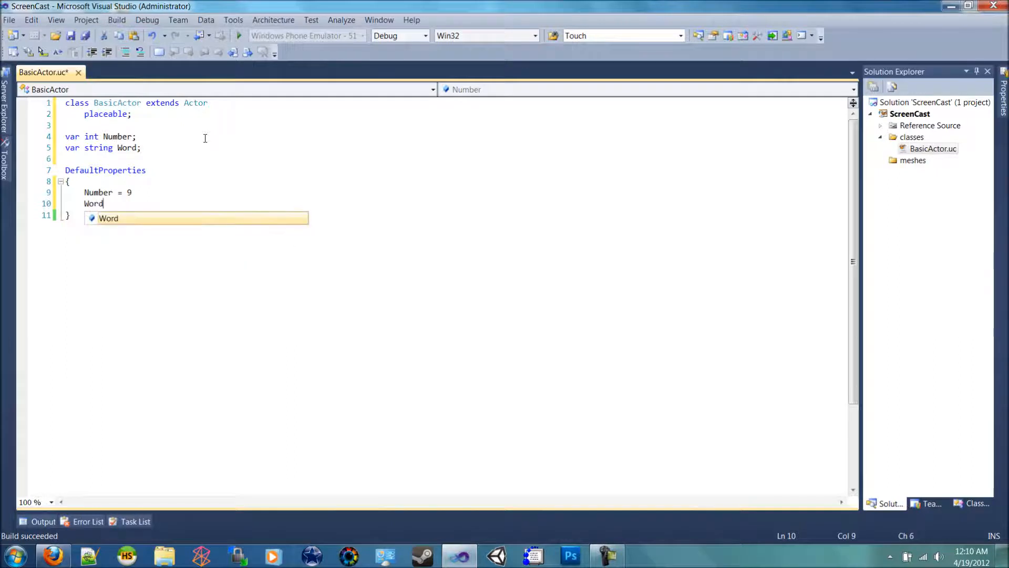
text(= "Hel)
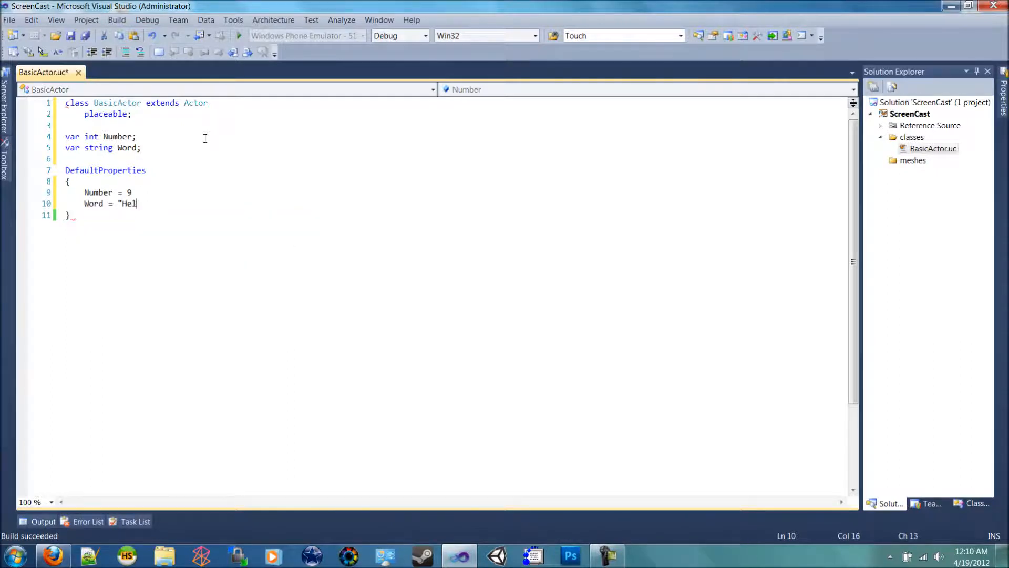
text(lo Danielle!)
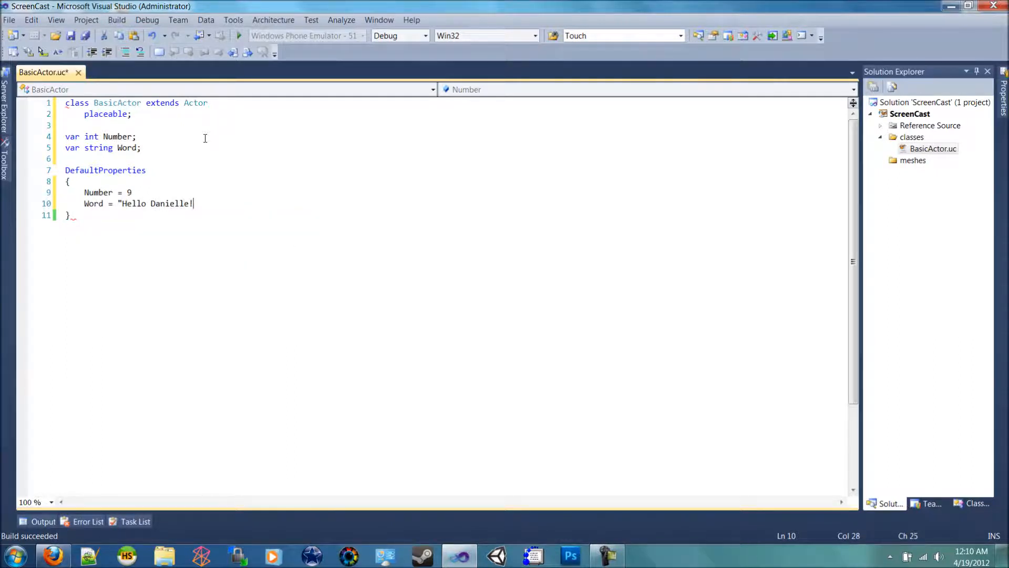
text(")
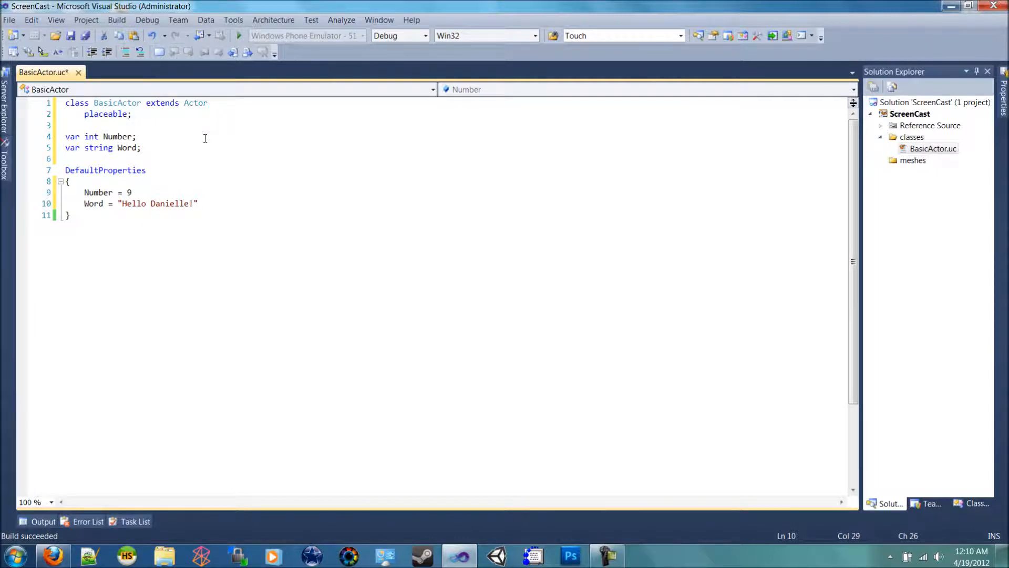
Return to the UDK level editor, hide class categories and select BasicActor for placing.
click(643, 555)
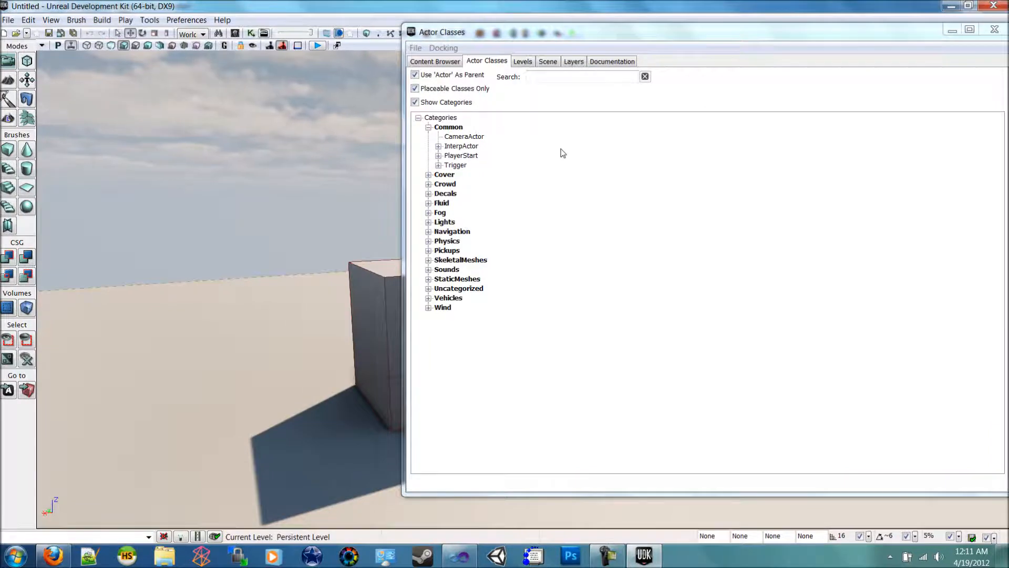
mouse_move(510, 191)
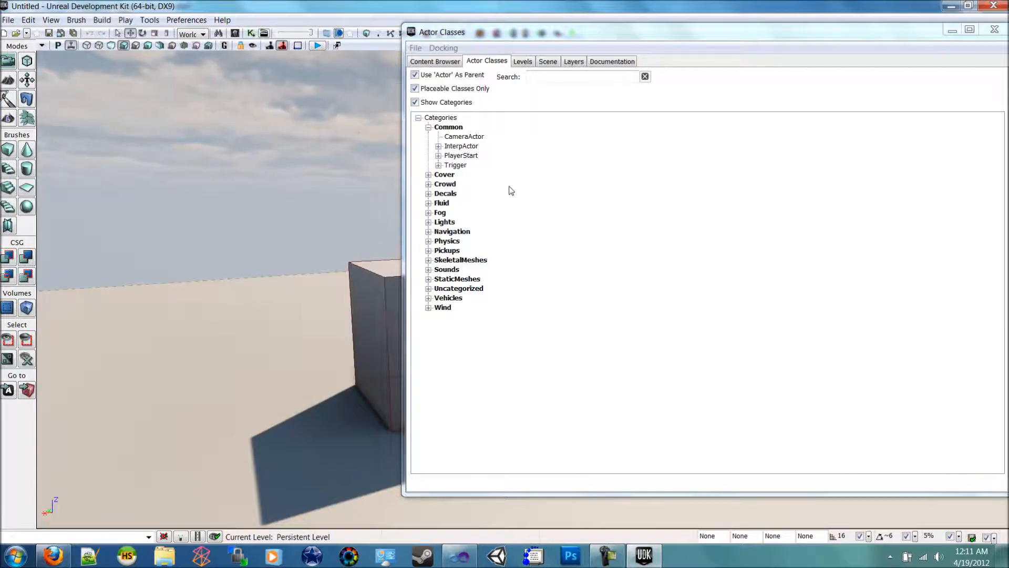
click(416, 102)
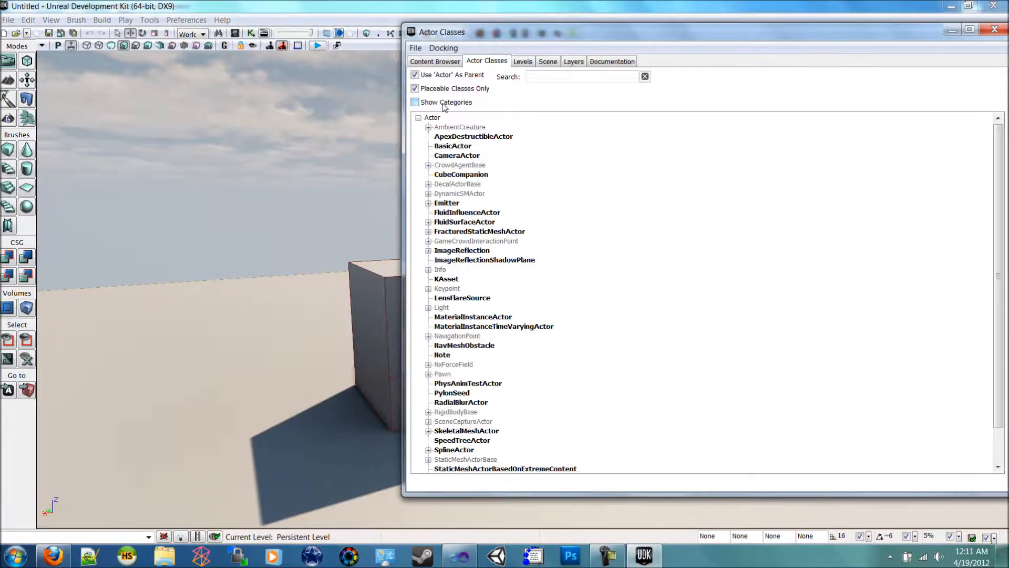
click(453, 146)
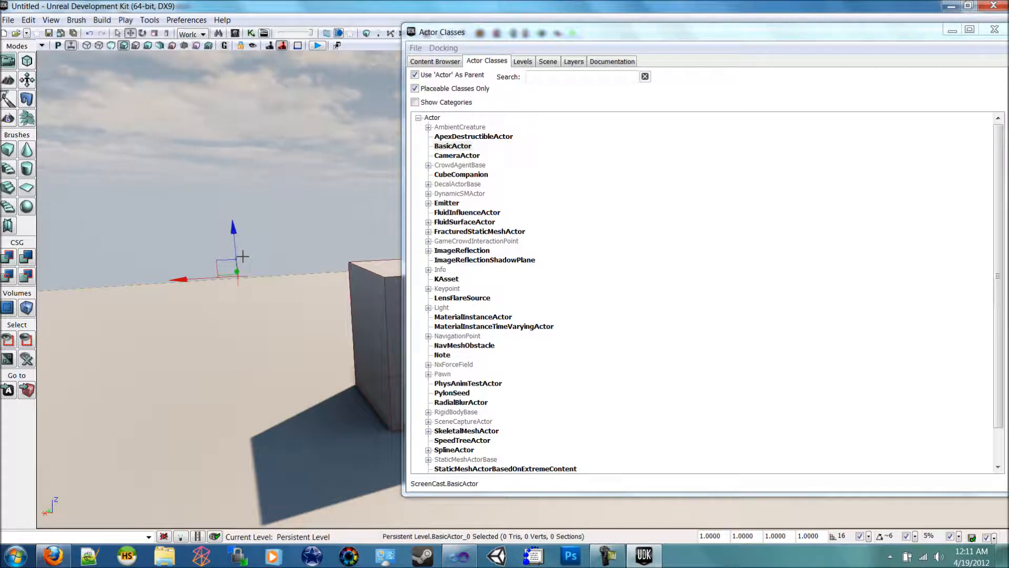
mouse_move(188, 188)
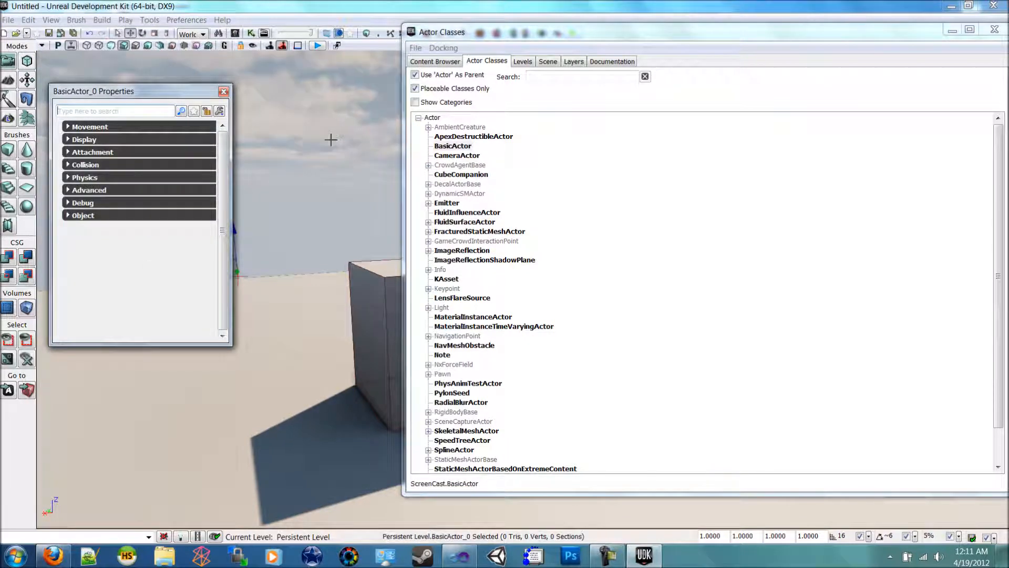
mouse_move(155, 110)
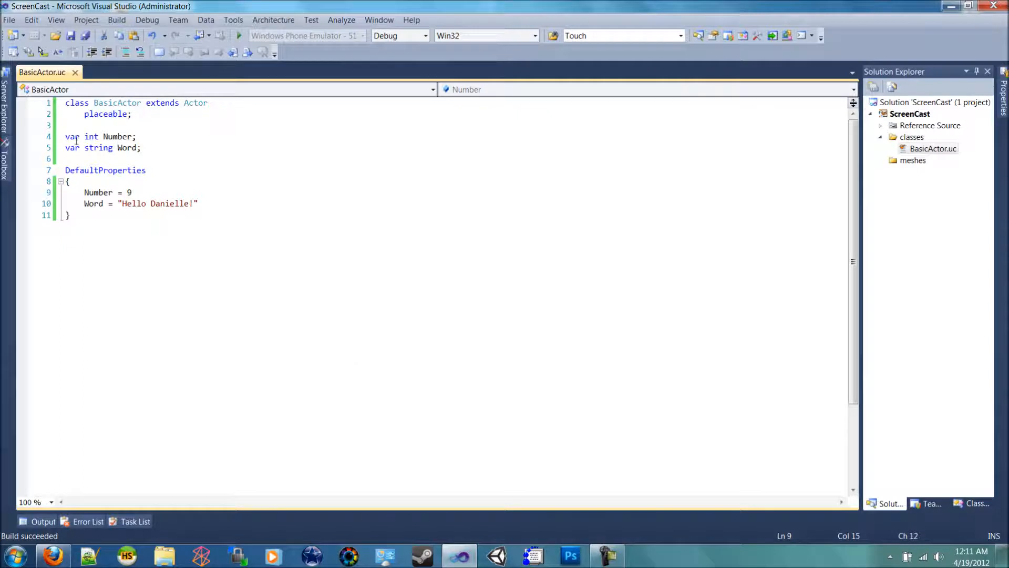
Change the Number and Word declarations from var to var().
text(())
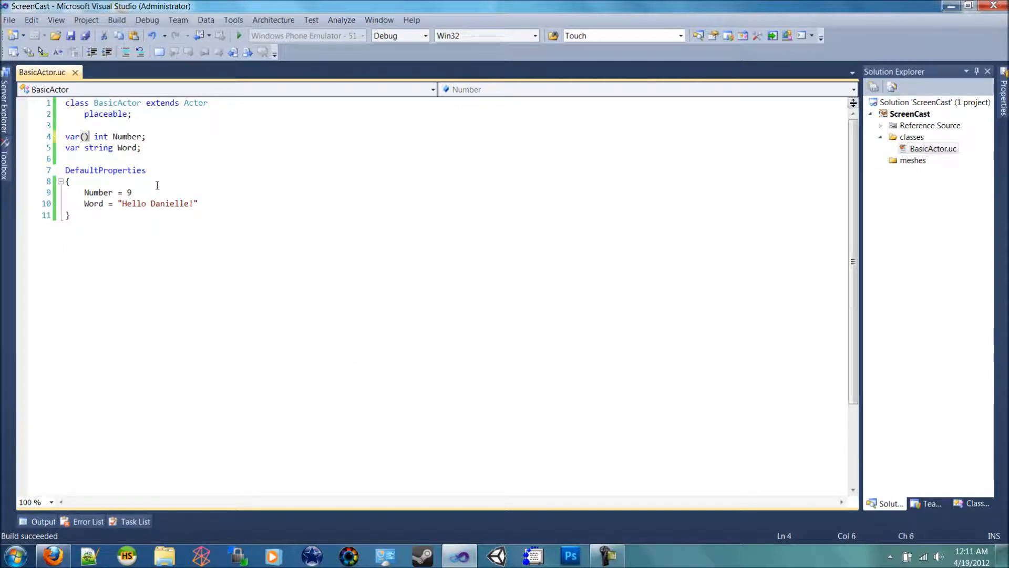
text(*()
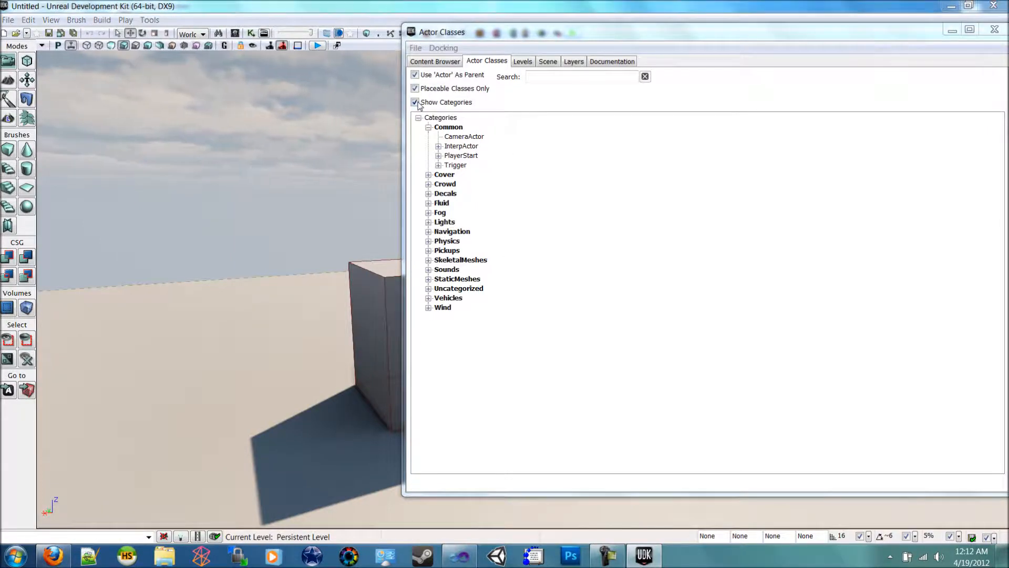
Show actor classes without categories and expand BasicActor_0's Basic Actor property group.
click(416, 101)
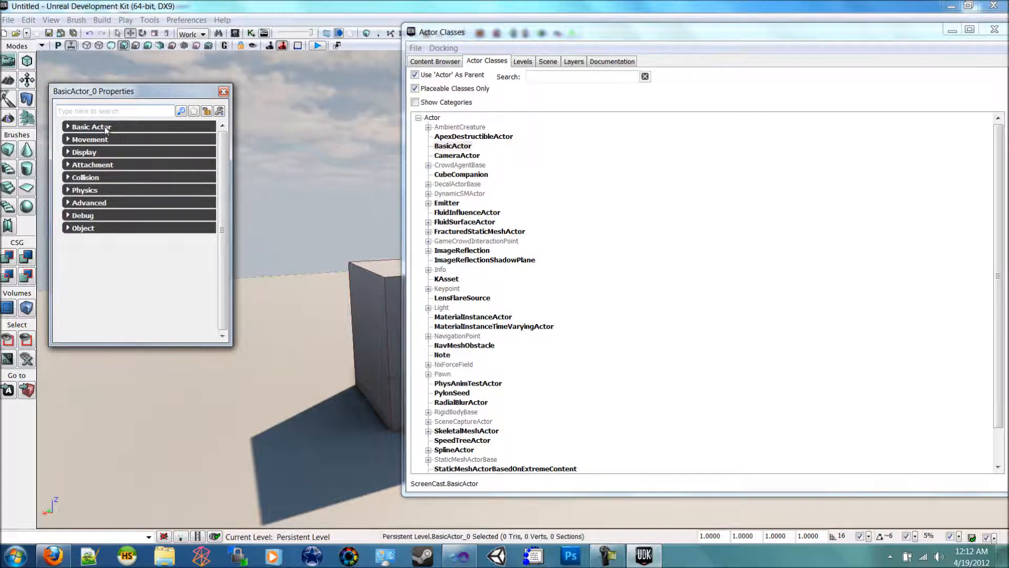
click(91, 126)
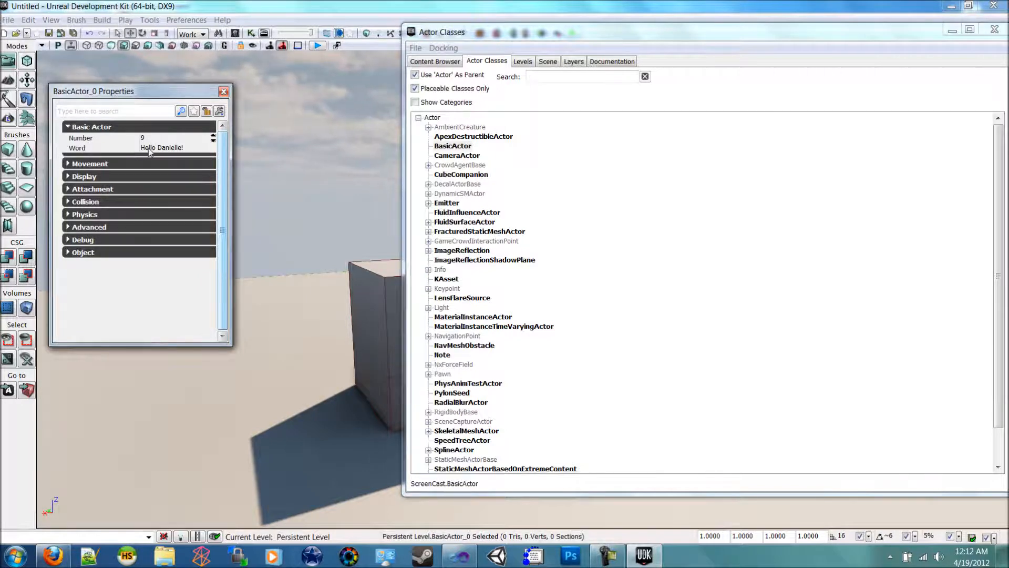
mouse_move(410, 135)
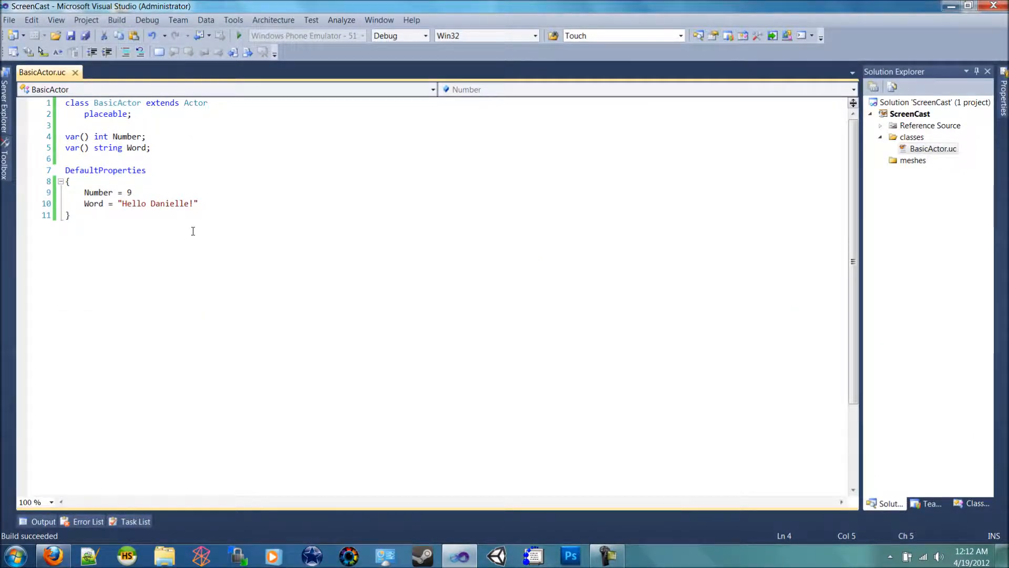
Type BasicVars inside both var() parentheses, removing the stray space.
text(B)
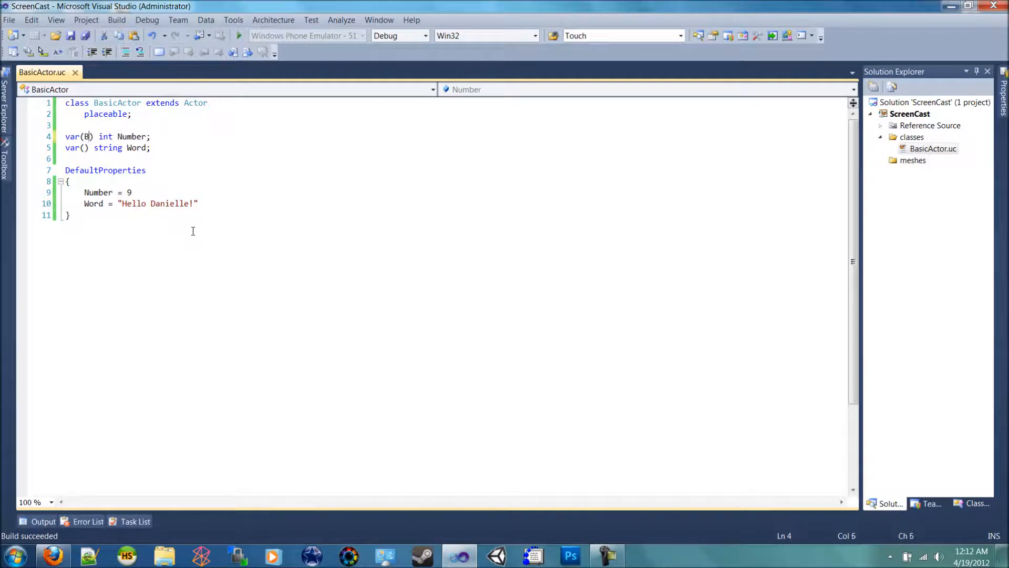
text(Basic Vars)
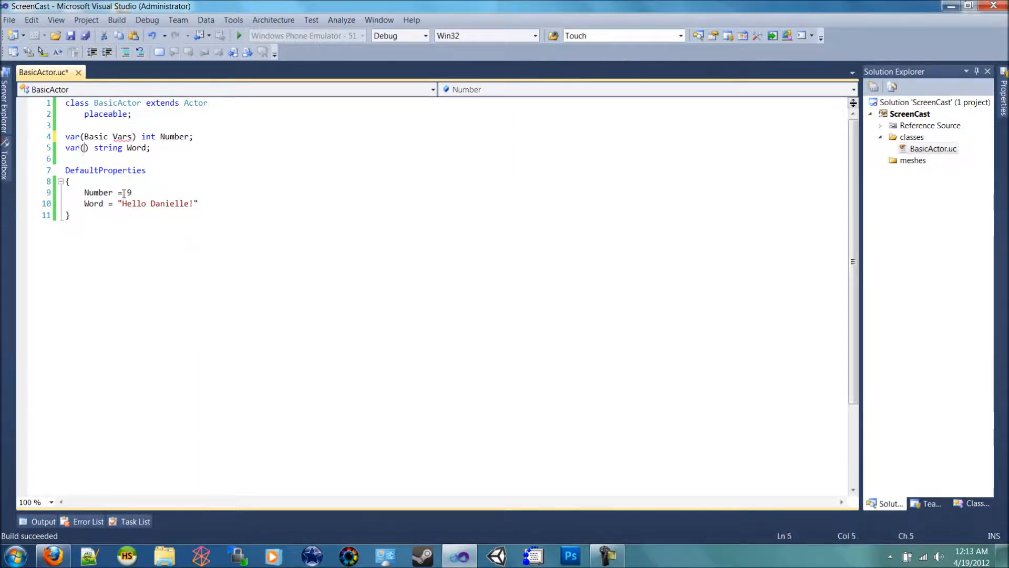
text(Basic Vars)
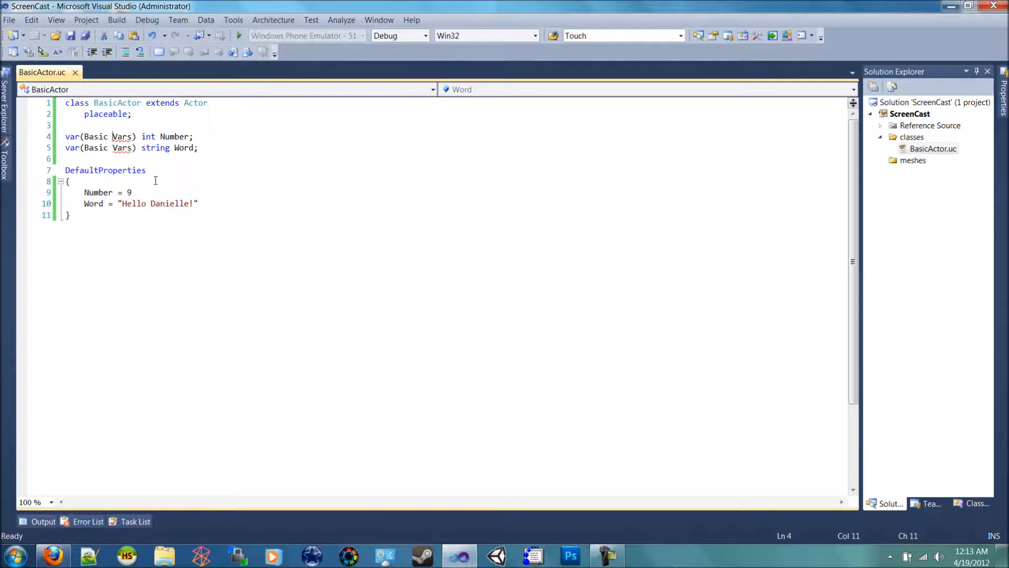
key(Backspace)
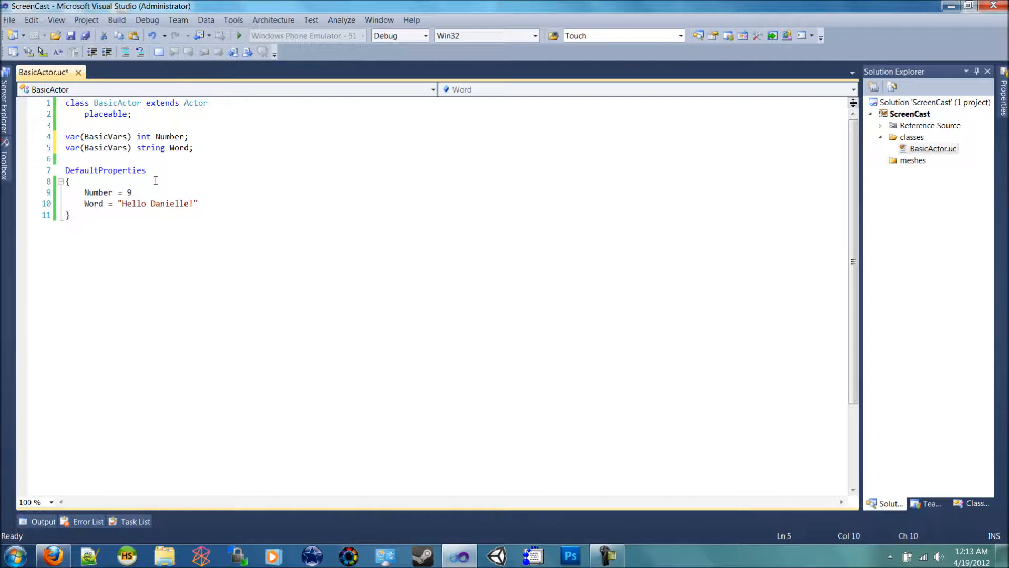
Place a BasicActor in the level and expand its Basic Vars to show Number and Word.
click(642, 555)
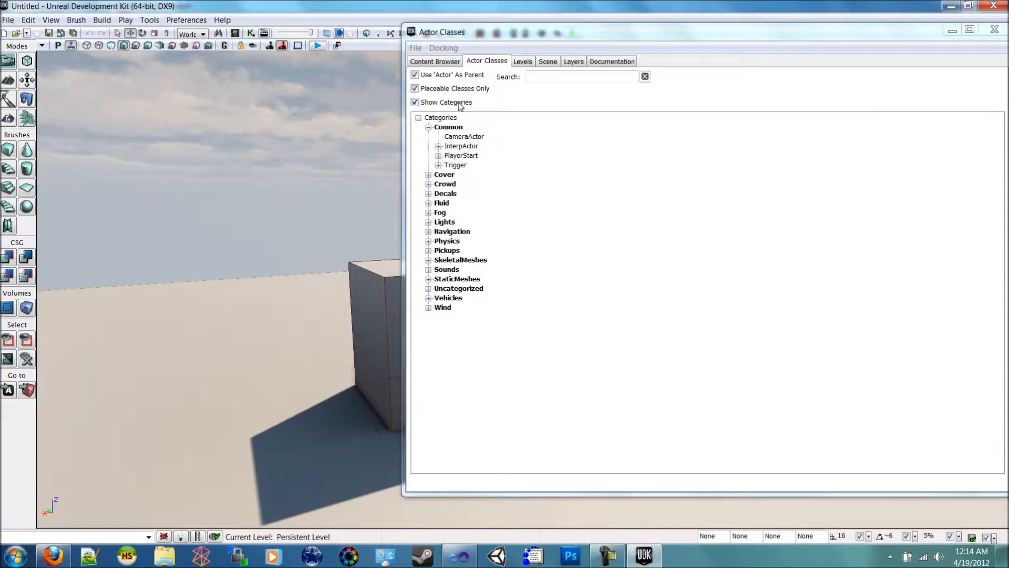
click(416, 103)
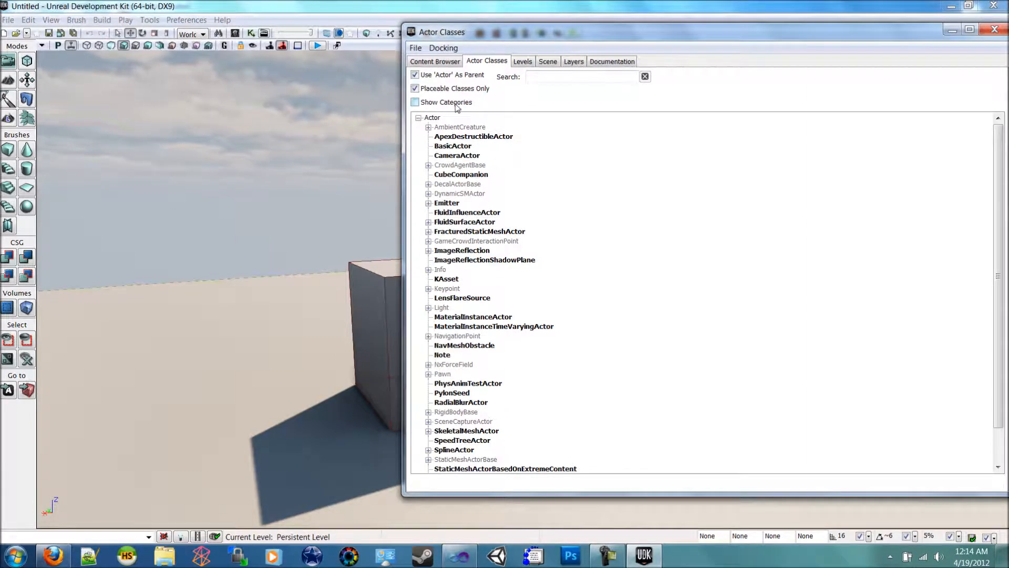
click(452, 146)
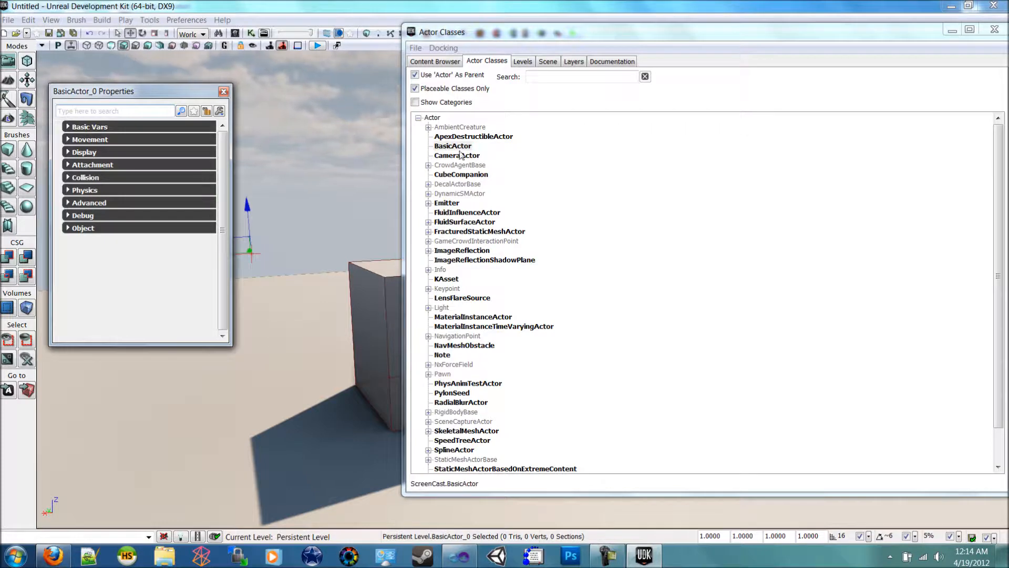
click(90, 126)
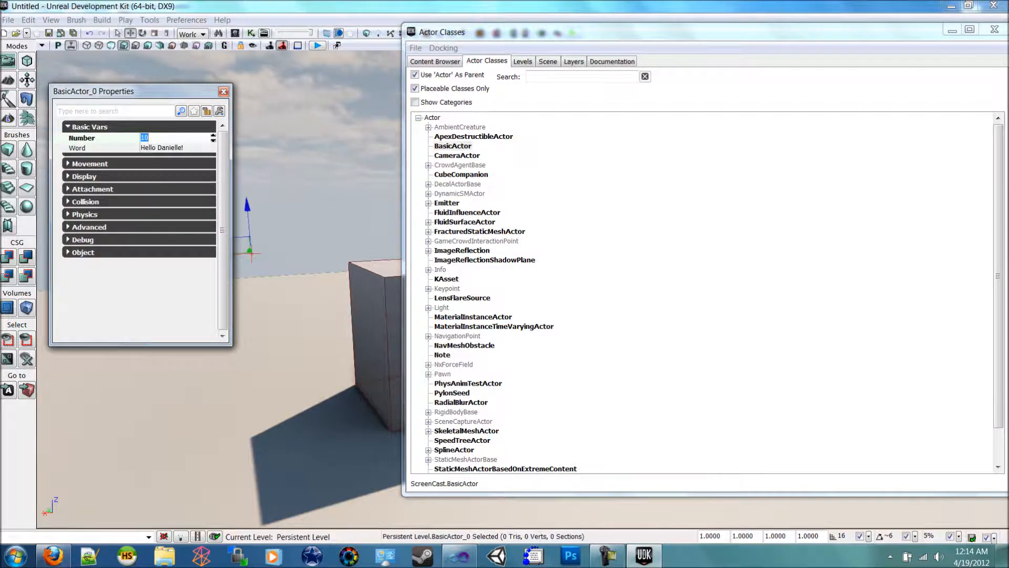
click(533, 555)
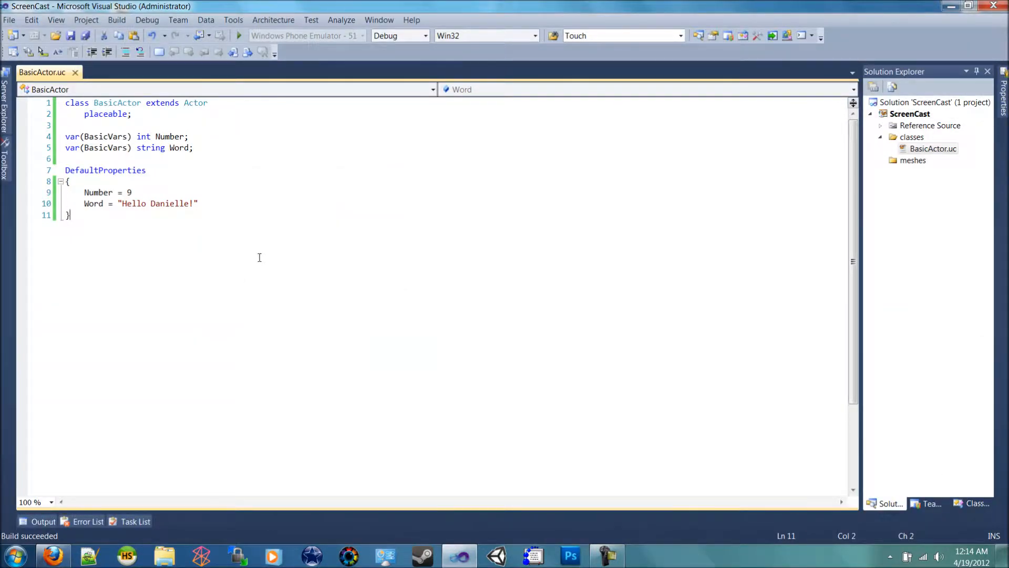
click(933, 149)
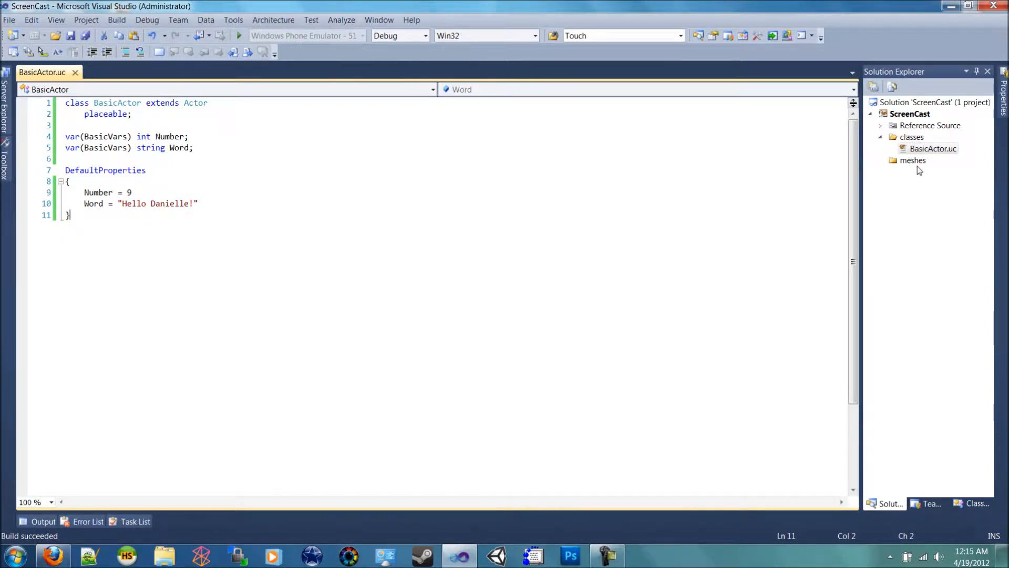
mouse_move(912, 147)
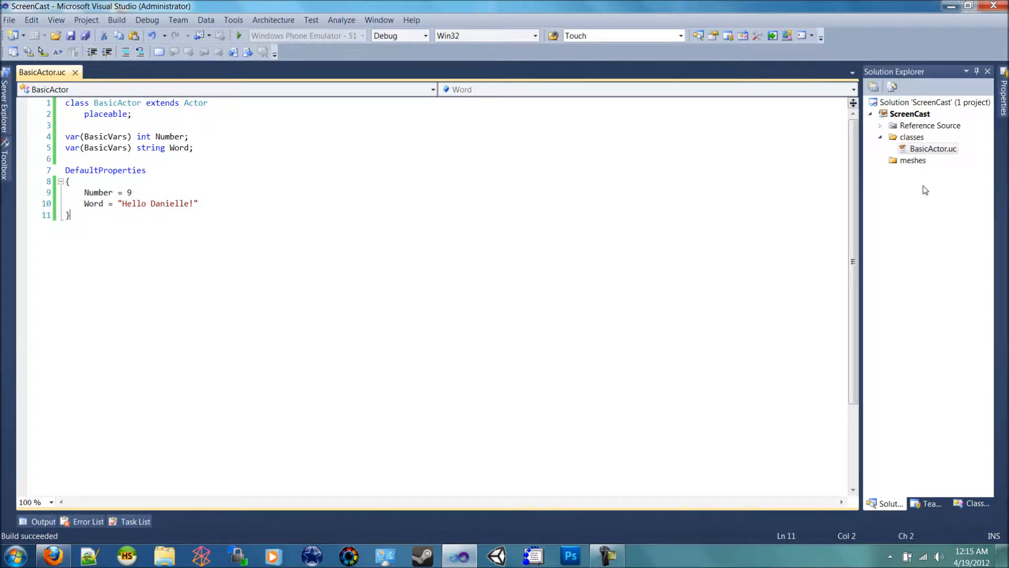
mouse_move(911, 157)
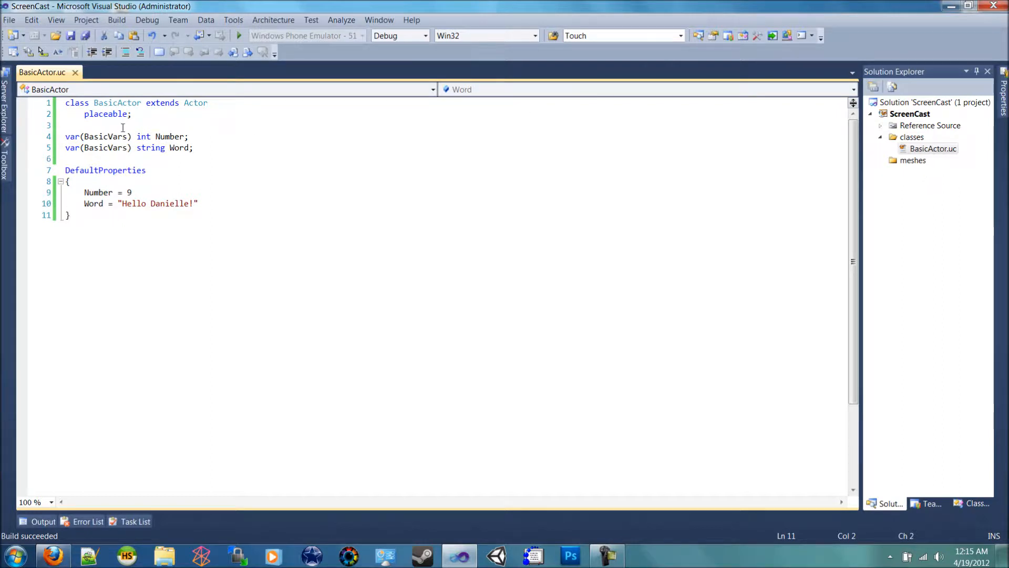
mouse_move(450, 154)
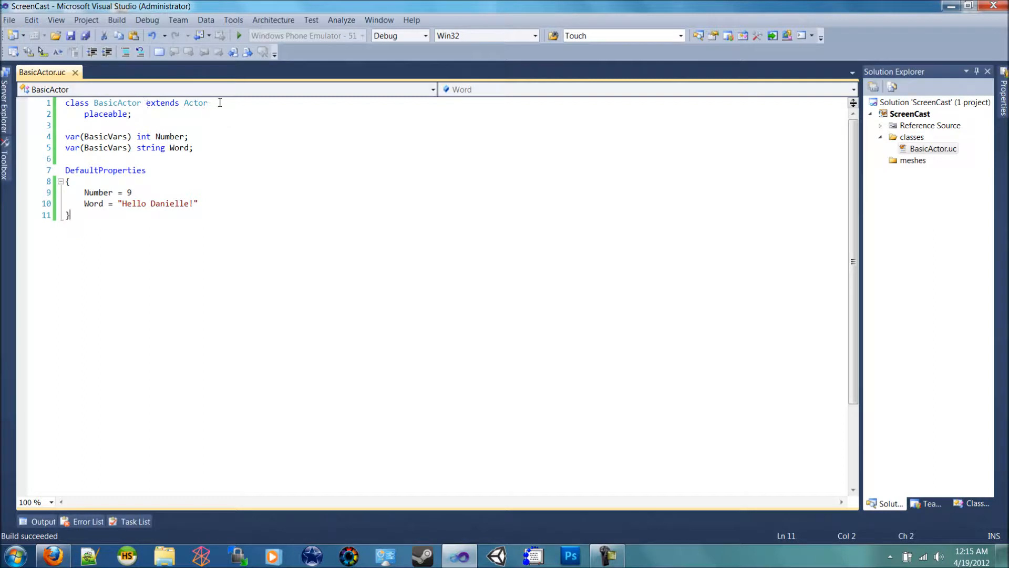
mouse_move(262, 123)
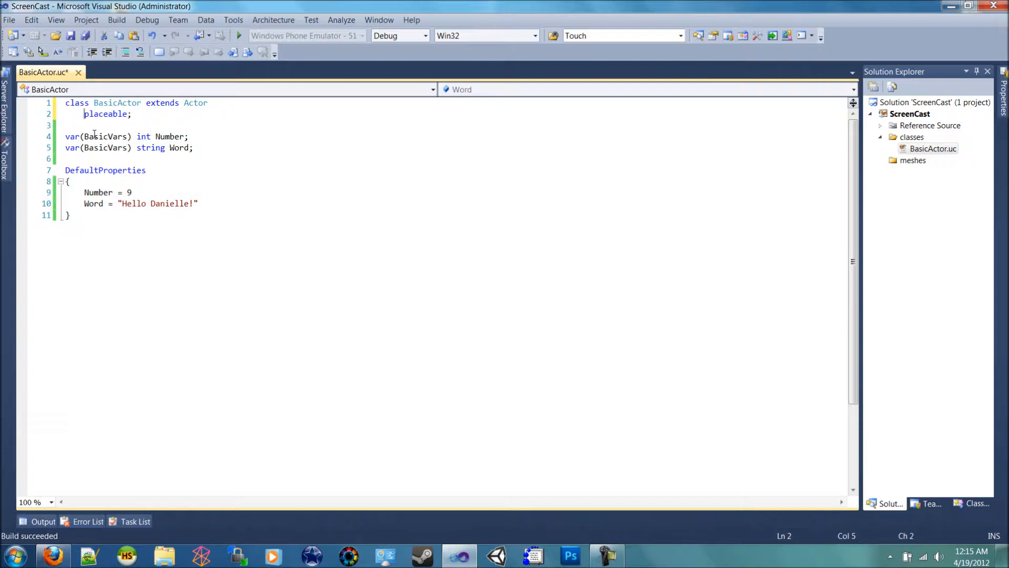
mouse_move(88, 137)
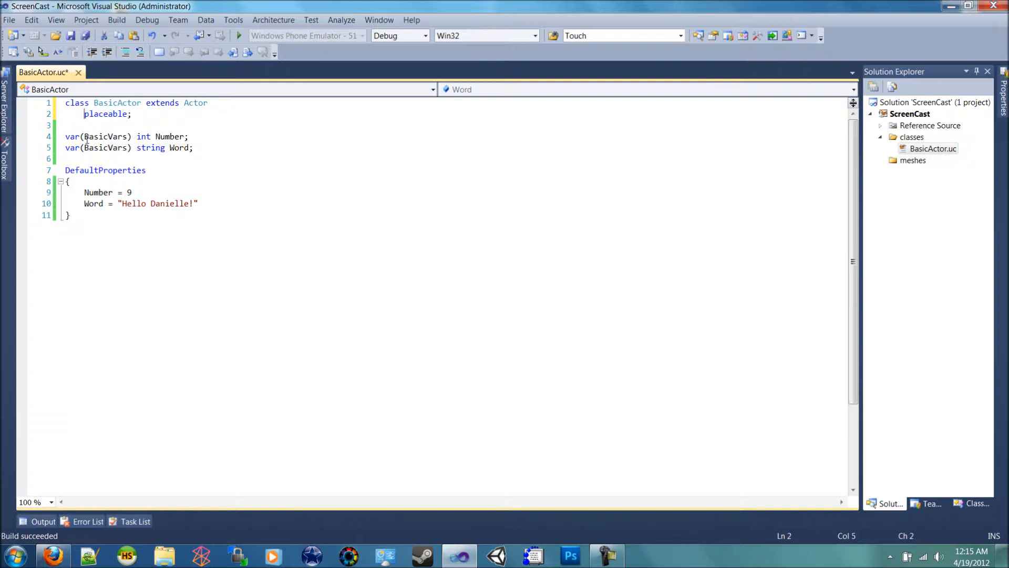
click(83, 147)
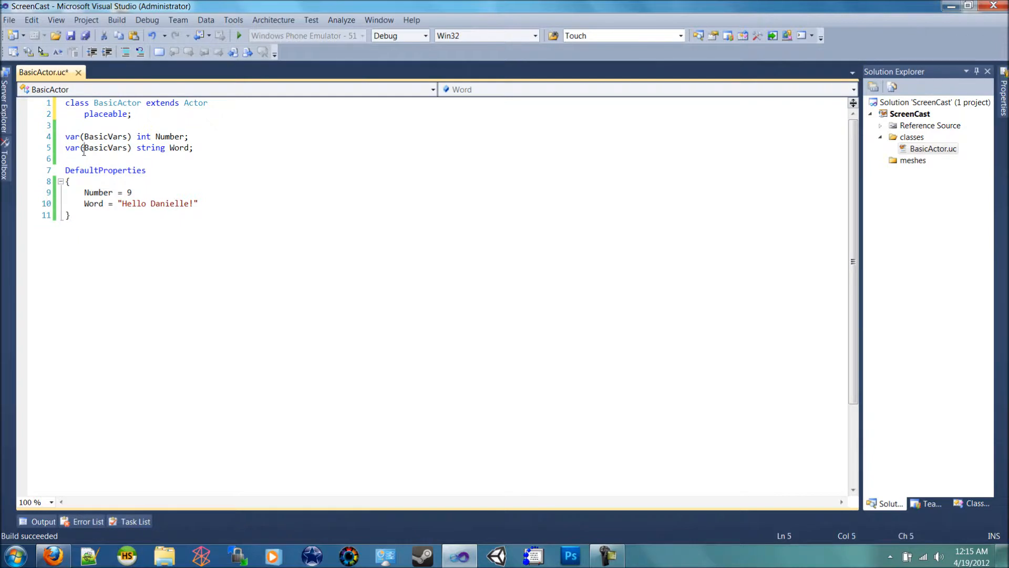
click(103, 147)
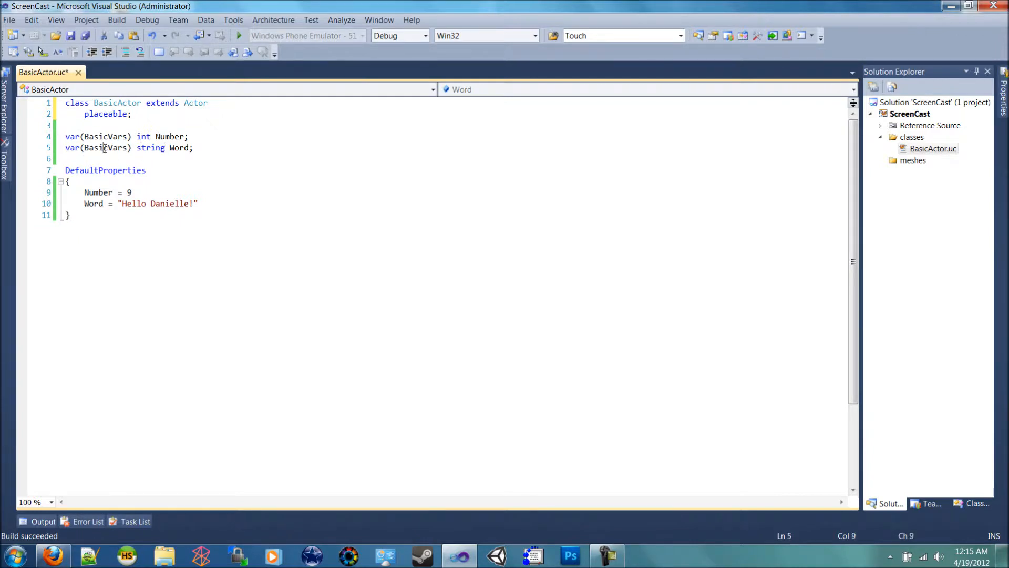